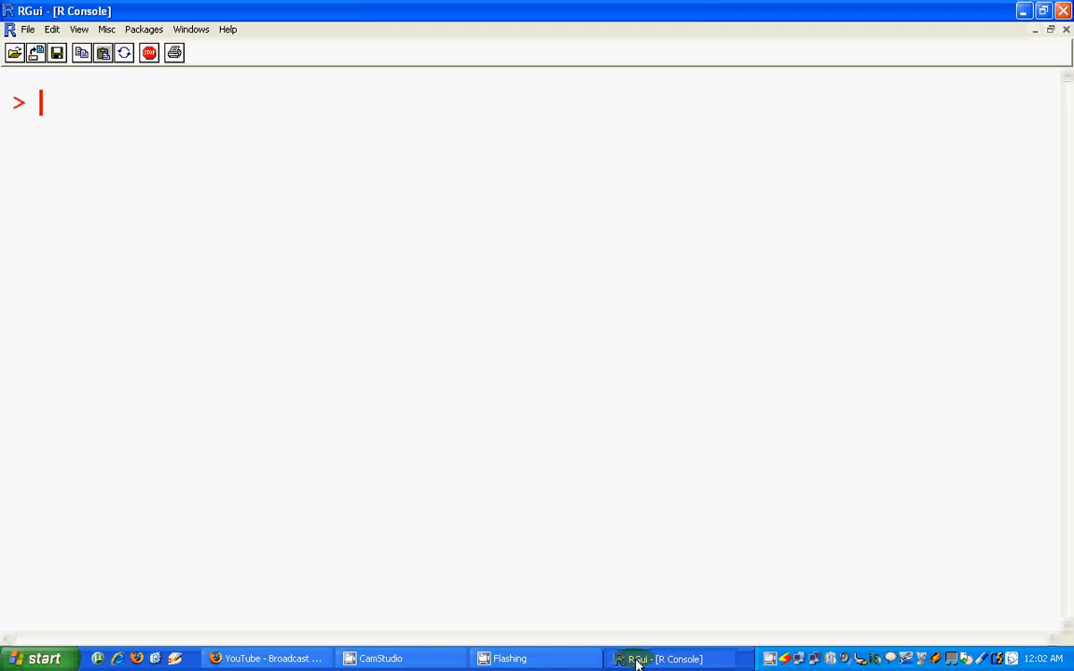
Create vector x = c(1,2,3,4,5) and print it in the console.
{"action": "type", "text": "x"}
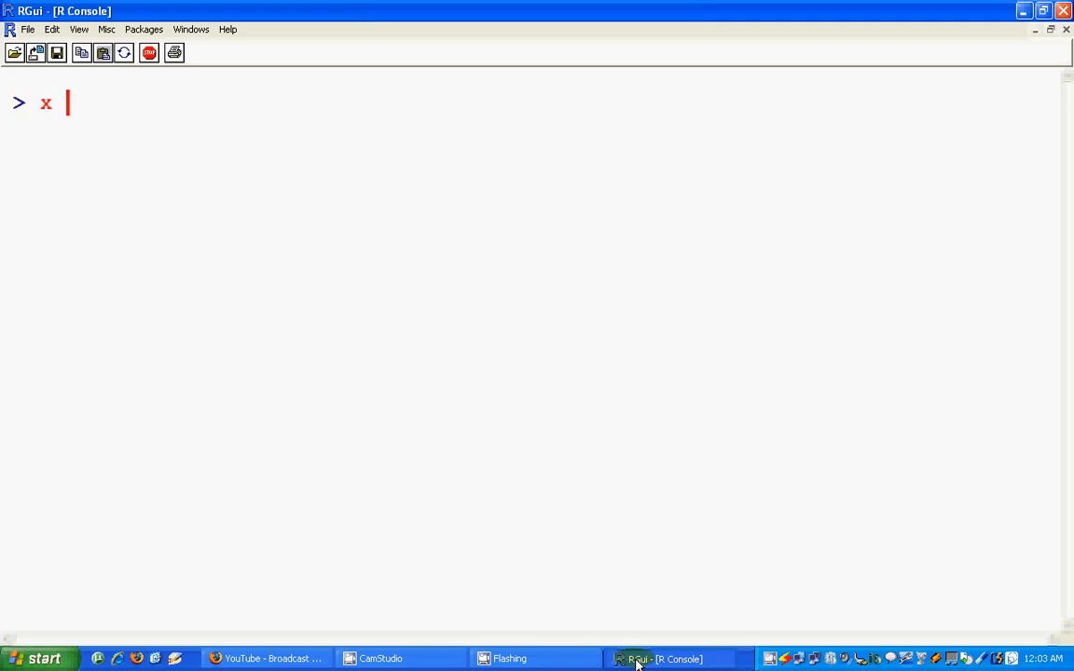
{"action": "type", "text": "= c"}
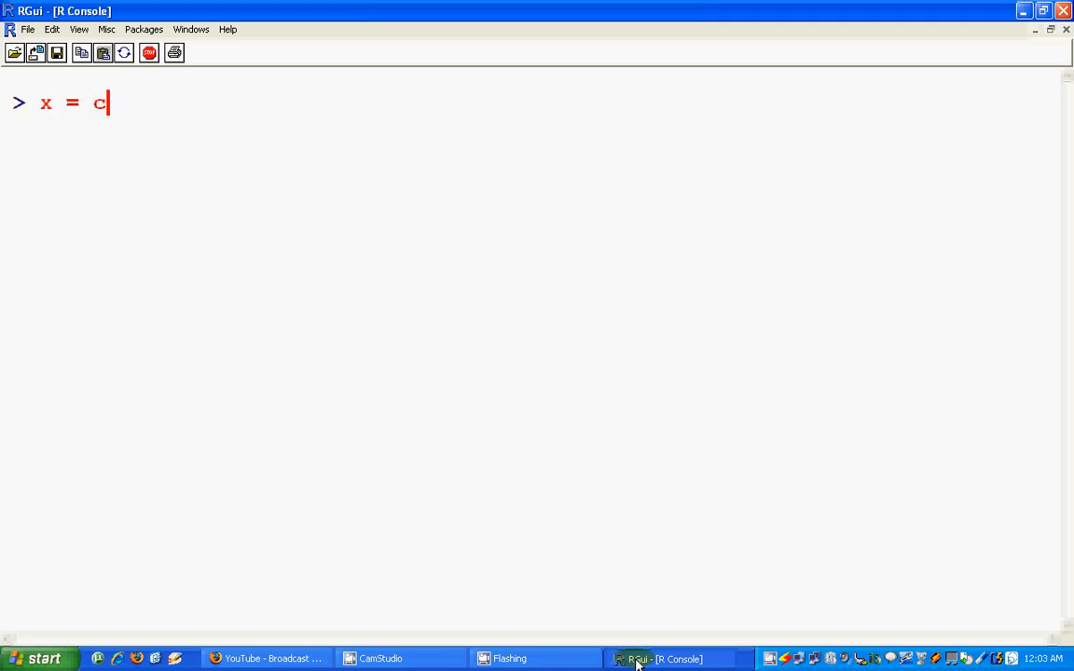
{"action": "type", "text": "(1)"}
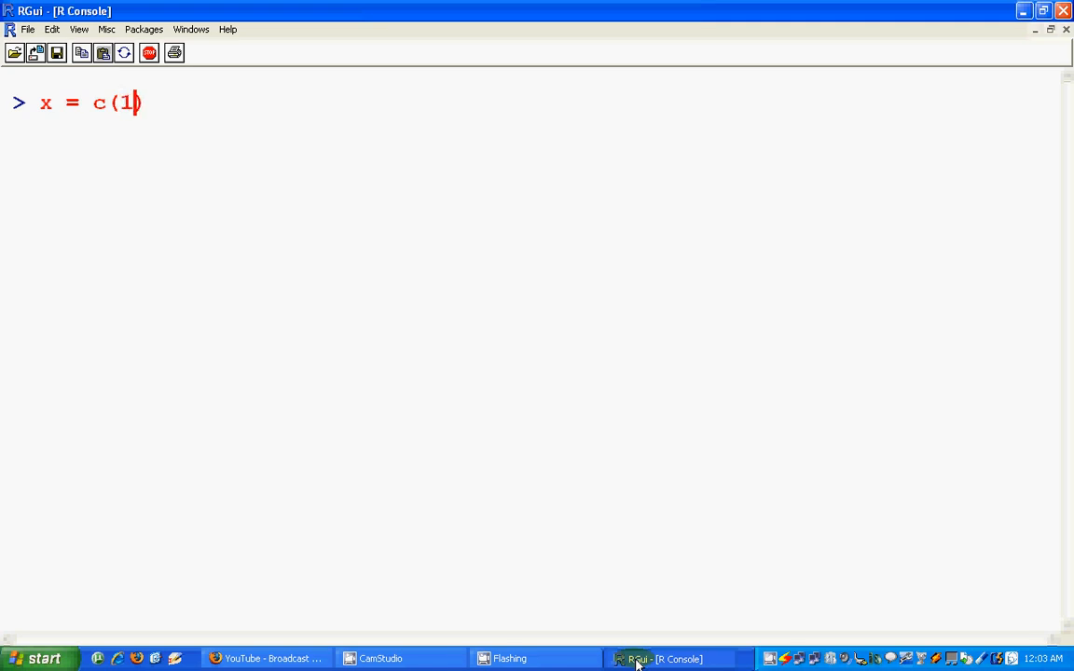
{"action": "type", "text": ",2,3,4,5"}
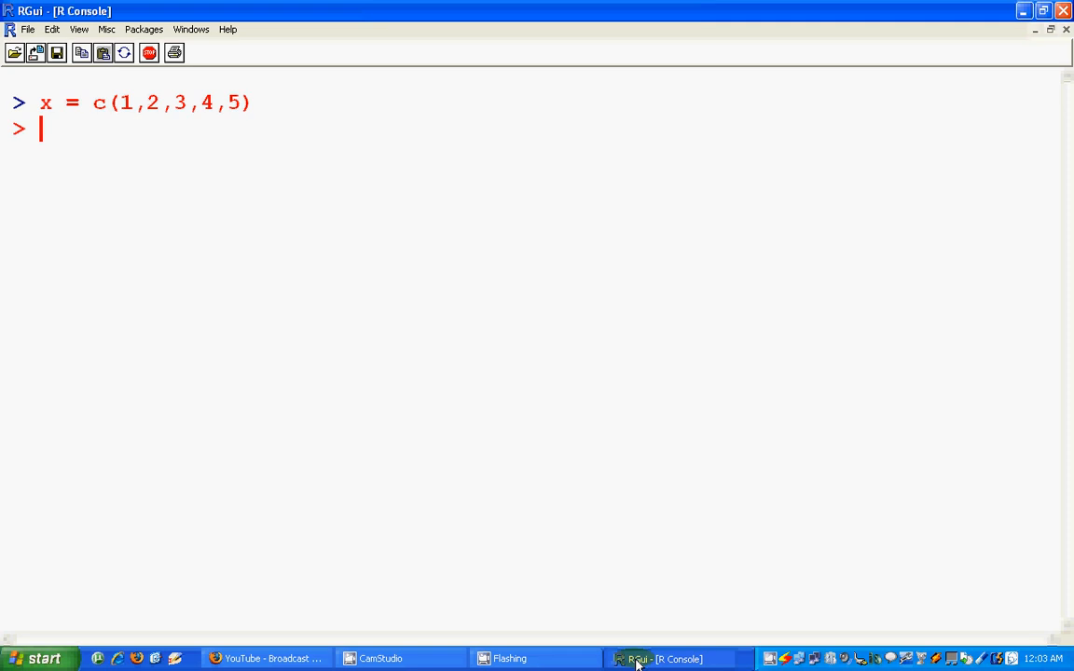
{"action": "type", "text": "x"}
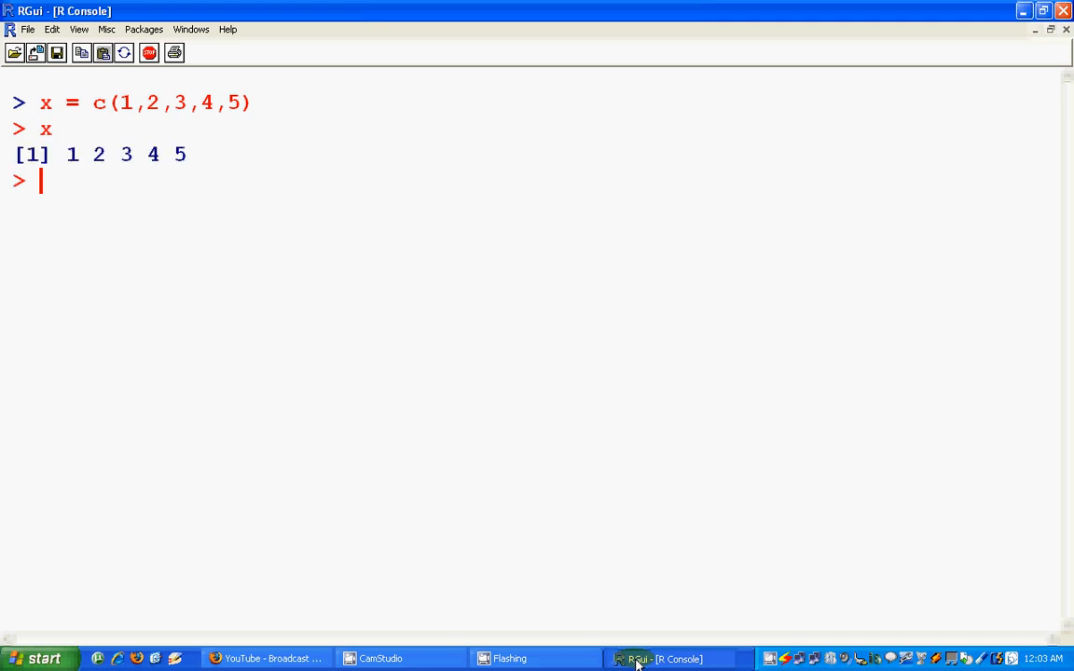
Create vector y = 6:10, then begin evaluating x+1.
{"action": "type", "text": "y"}
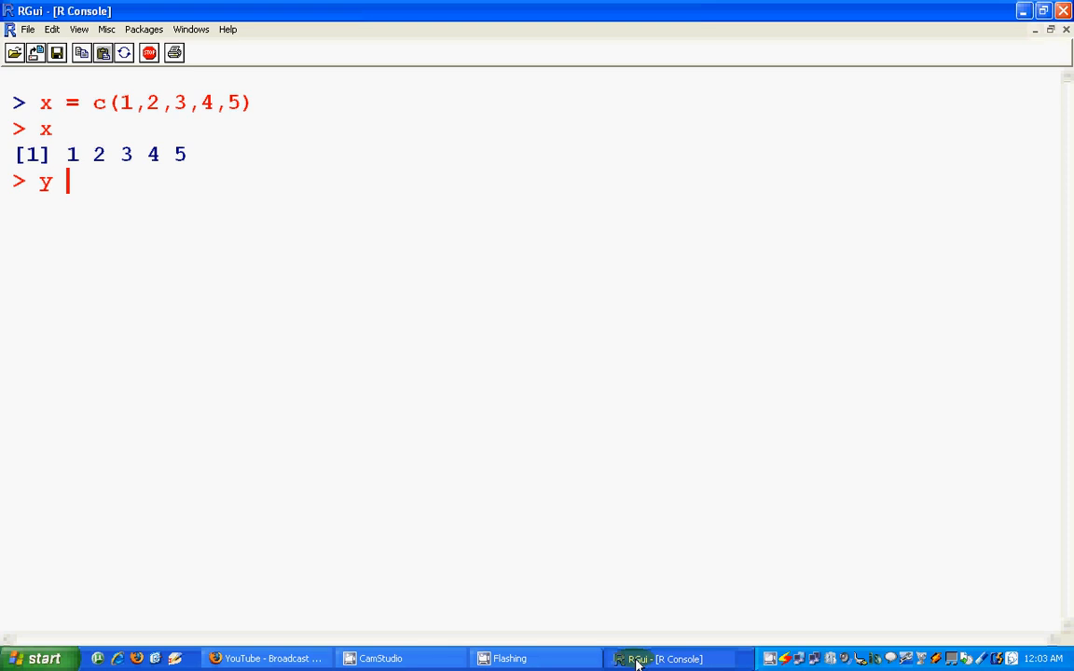
{"action": "type", "text": "="}
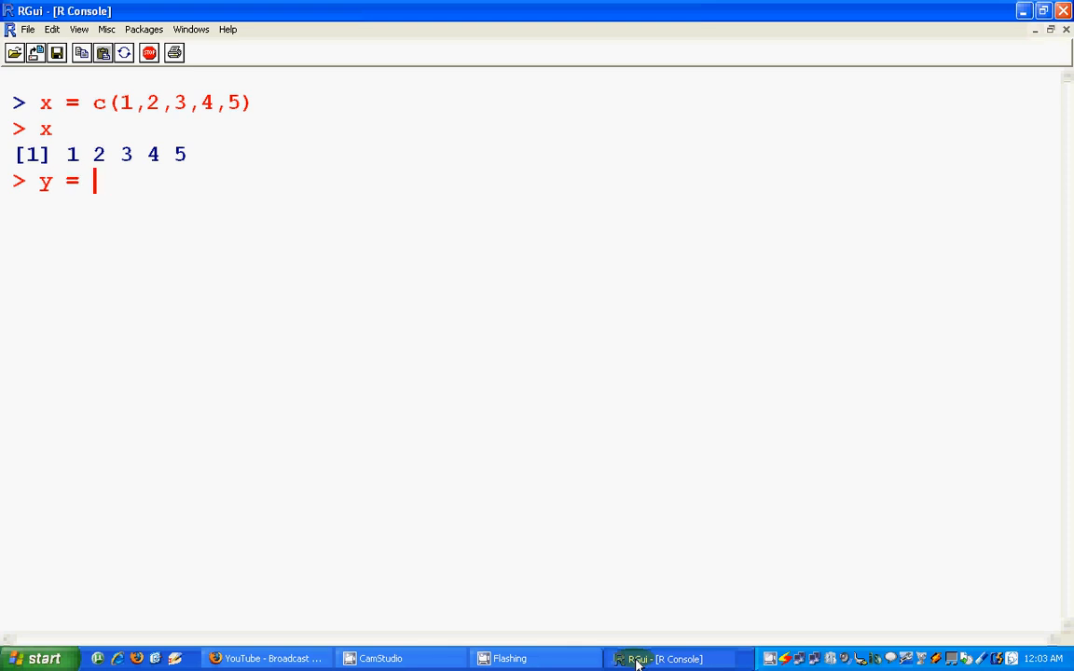
{"action": "type", "text": "6/"}
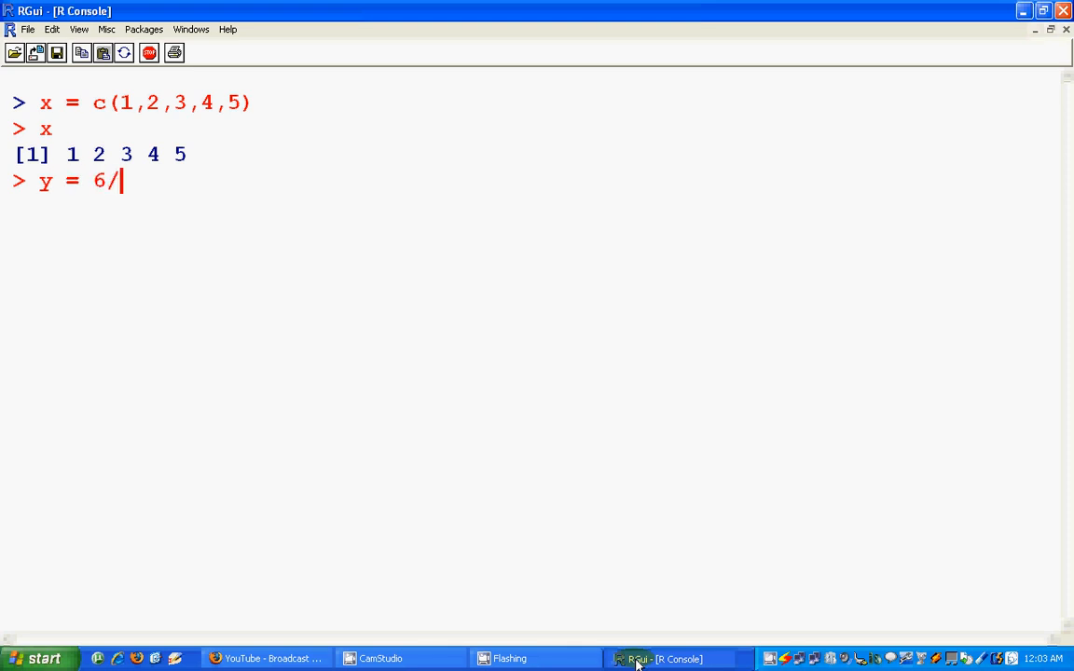
{"action": "type", "text": ":10"}
{"action": "key", "text": "Return"}
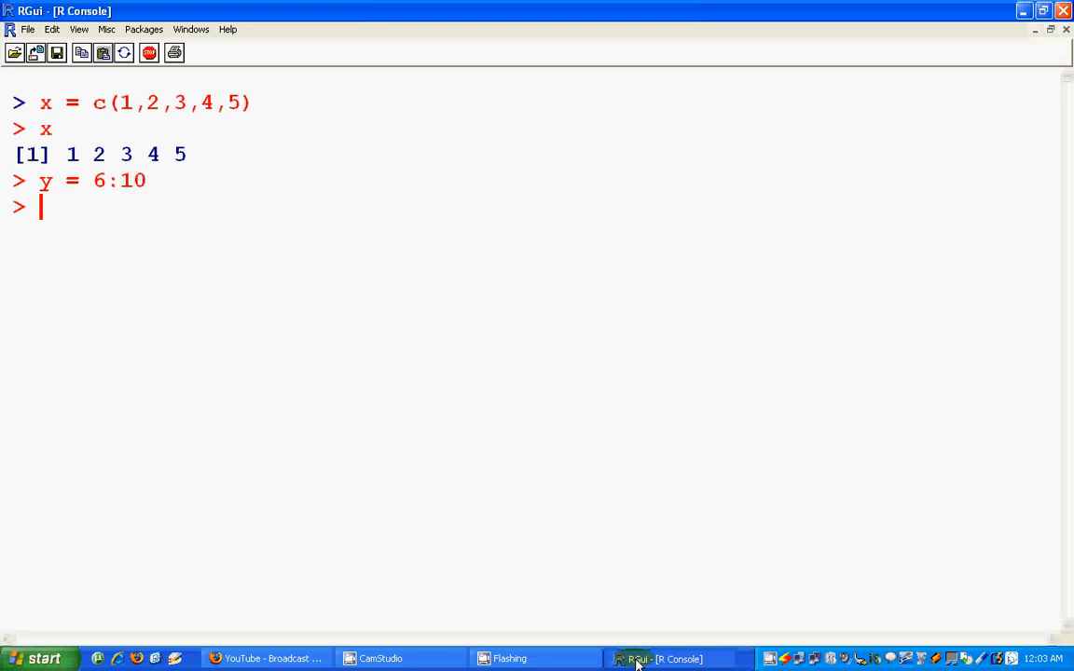
{"action": "type", "text": "x+1"}
{"action": "type", "text": "x+y"}
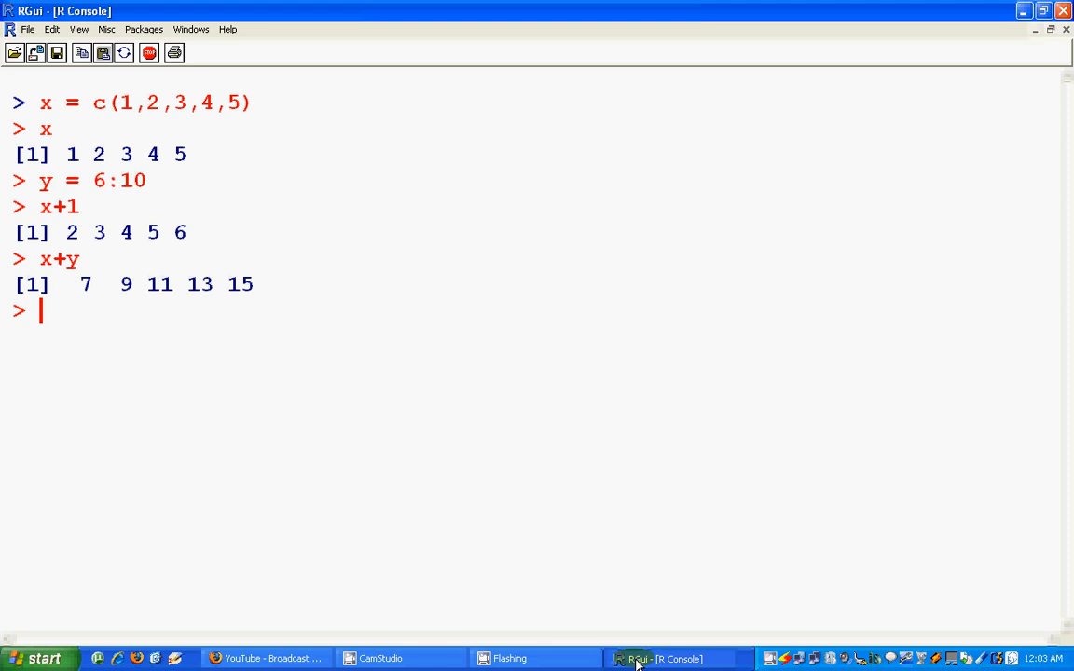
Evaluate log(x) to print the natural logarithms of 1 through 5.
{"action": "type", "text": "log()"}
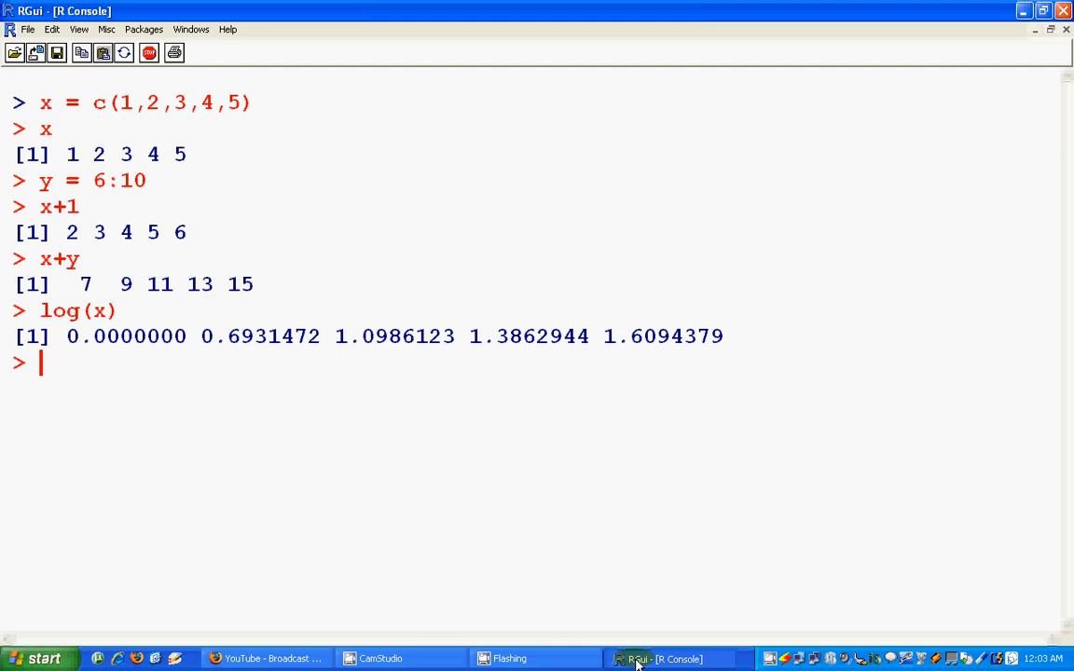
Run ?log to view the Logarithms and Exponentials help page, then close it.
{"action": "type", "text": "?he"}
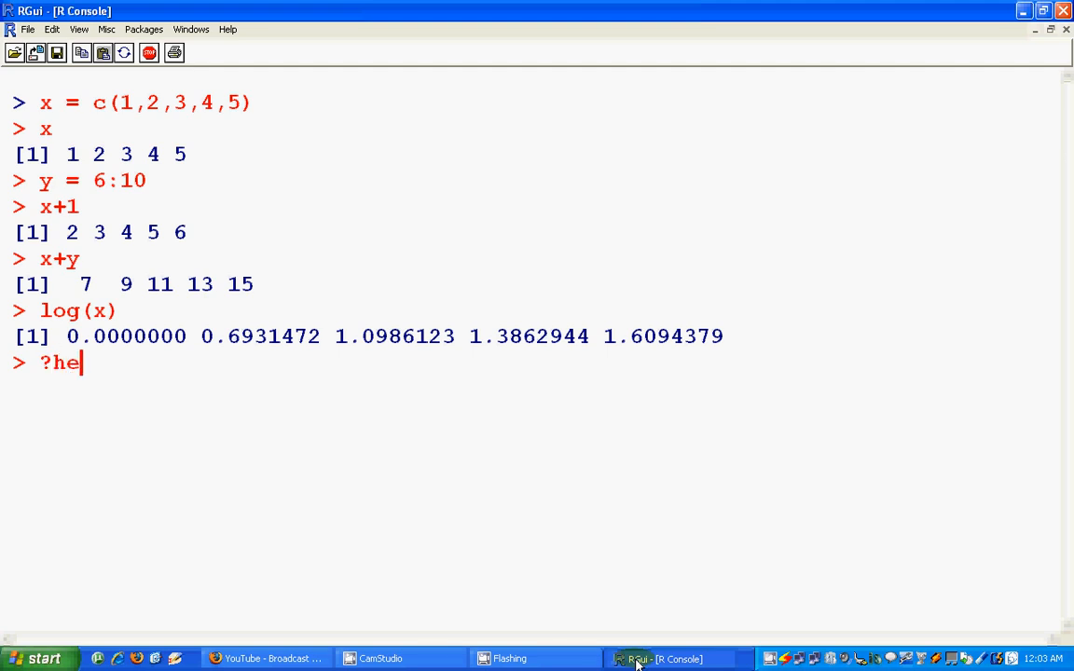
{"action": "key", "text": "backspace"}
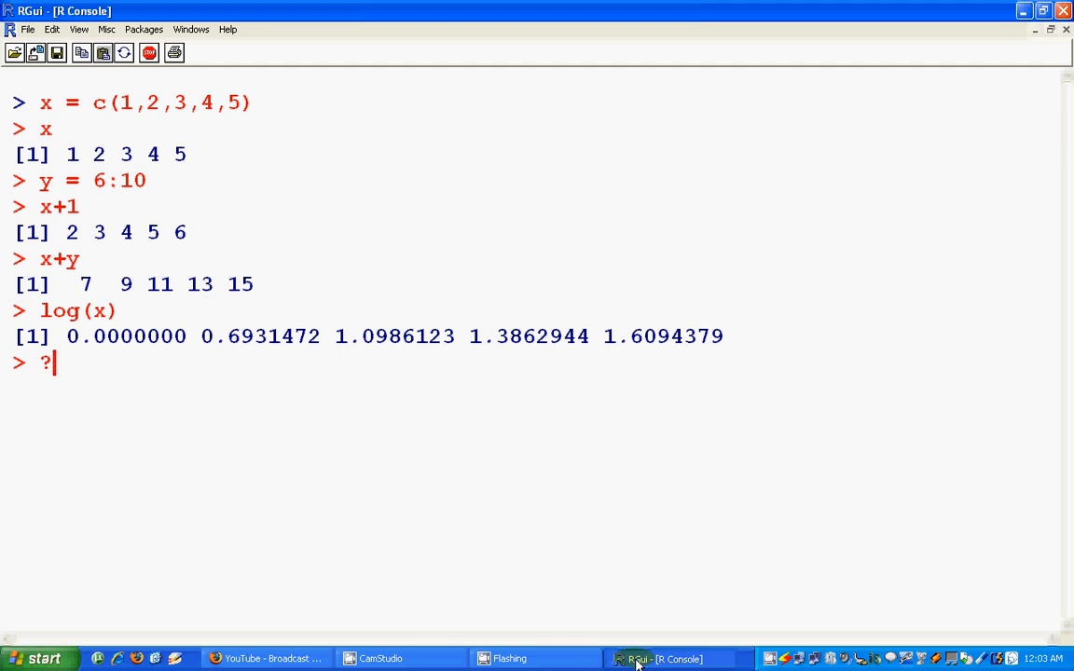
{"action": "type", "text": "log"}
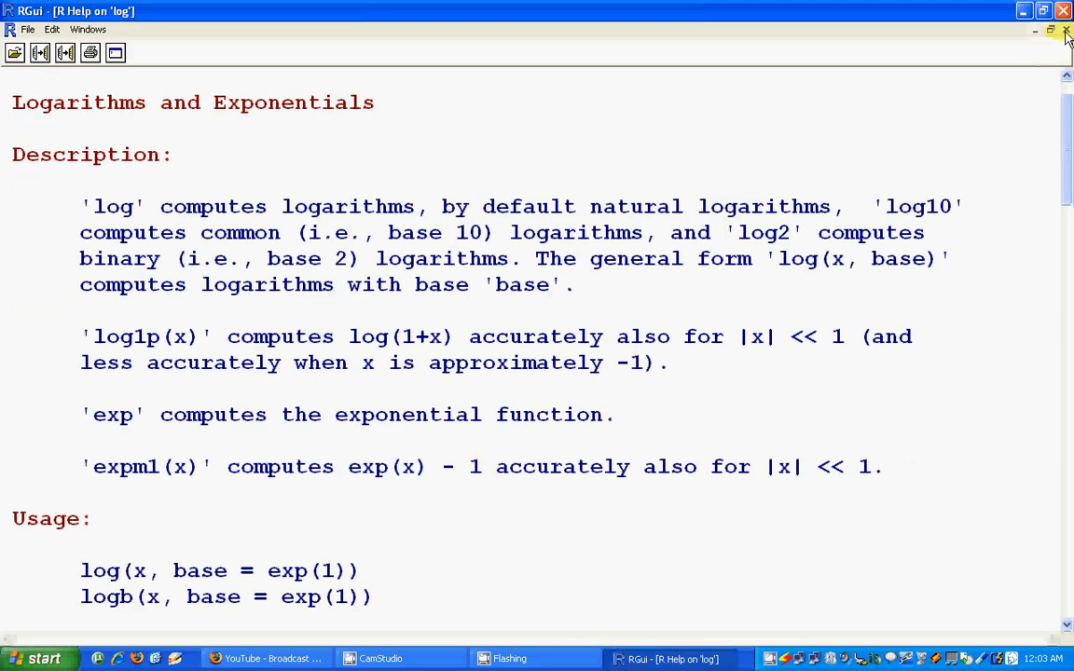
{"action": "left_click", "coordinate": [1066, 30]}
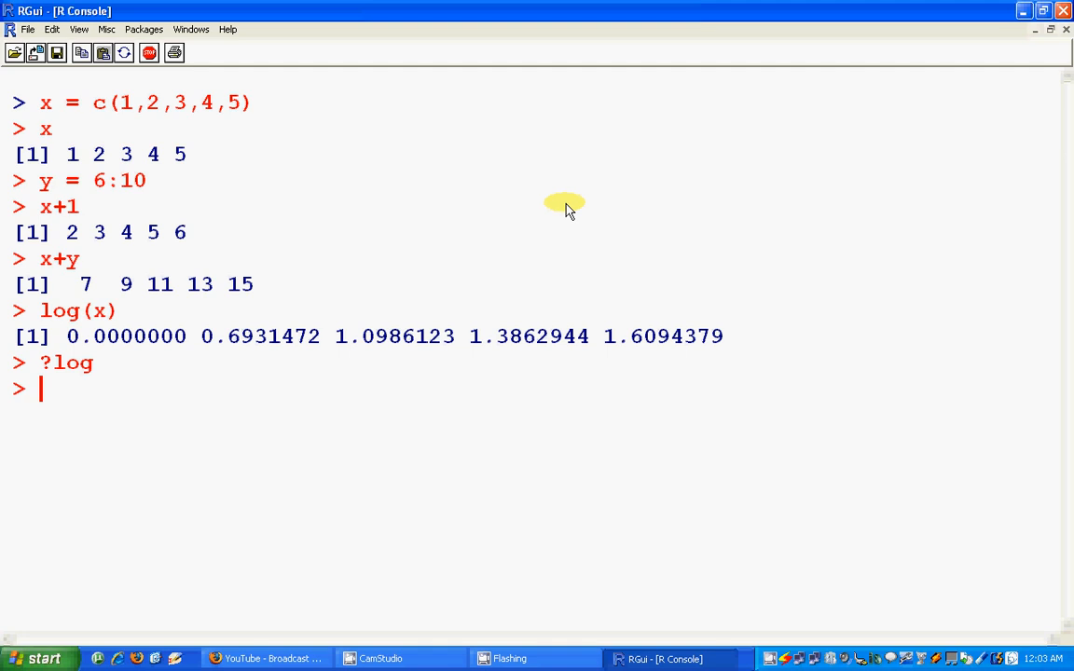
Run help.start(), which errors with 'unable to find the HTML help', then begin ?mean.
{"action": "type", "text": "hel"}
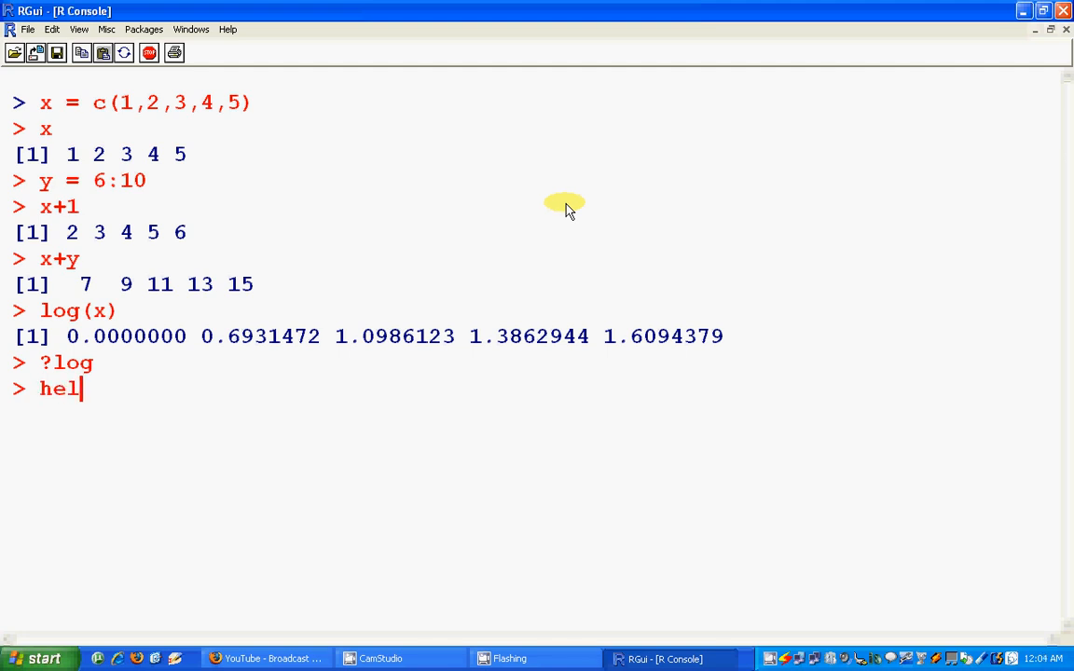
{"action": "type", "text": "p."}
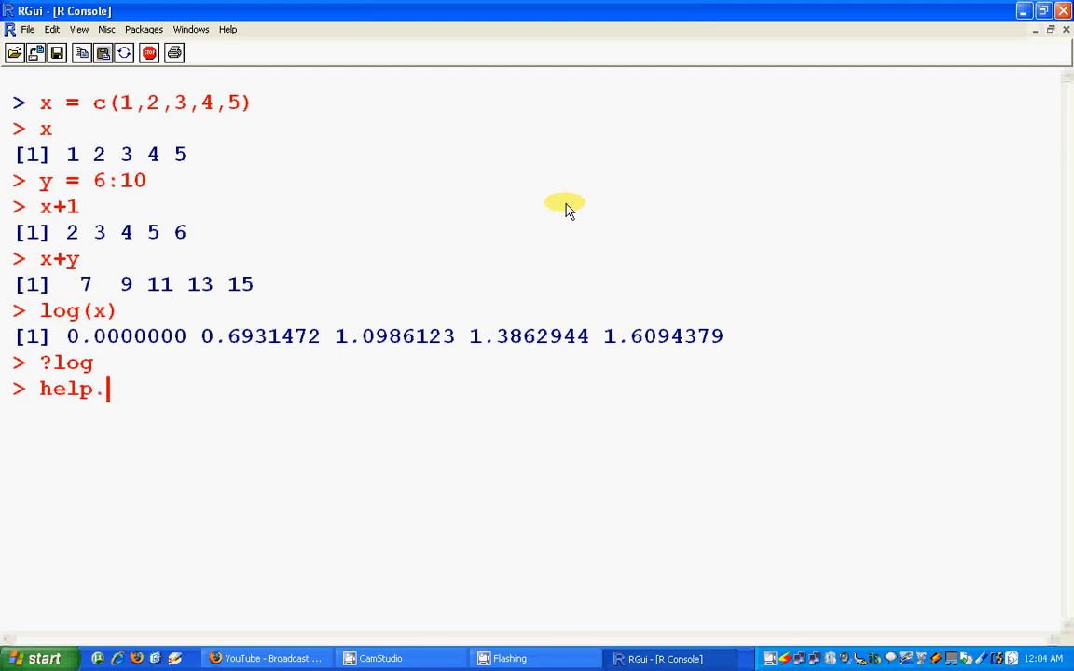
{"action": "type", "text": "start("}
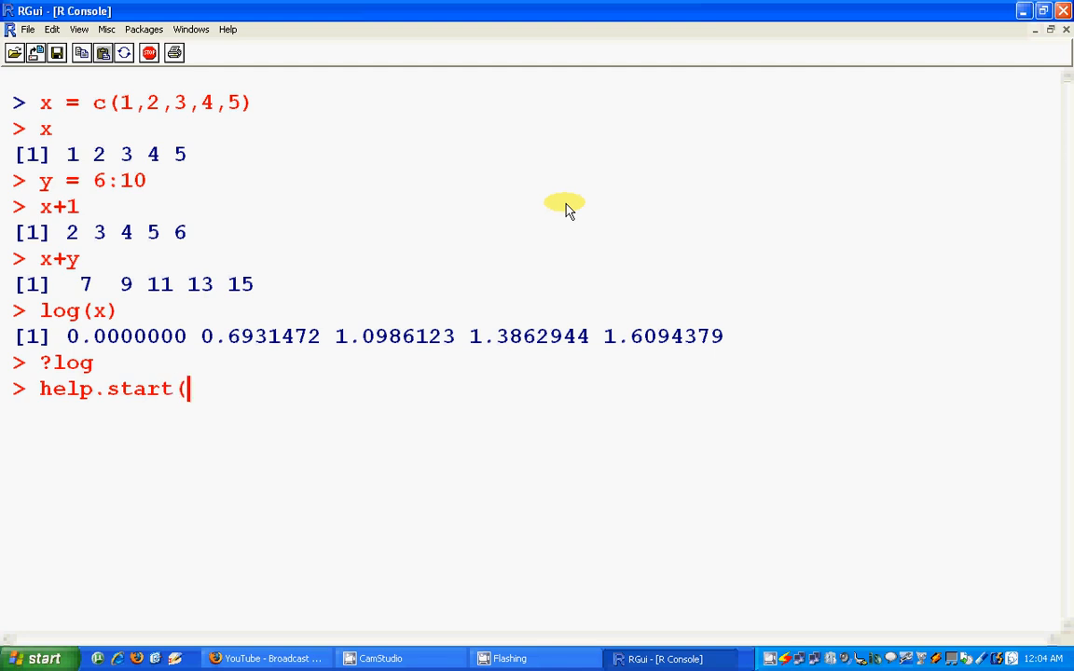
{"action": "type", "text": ")"}
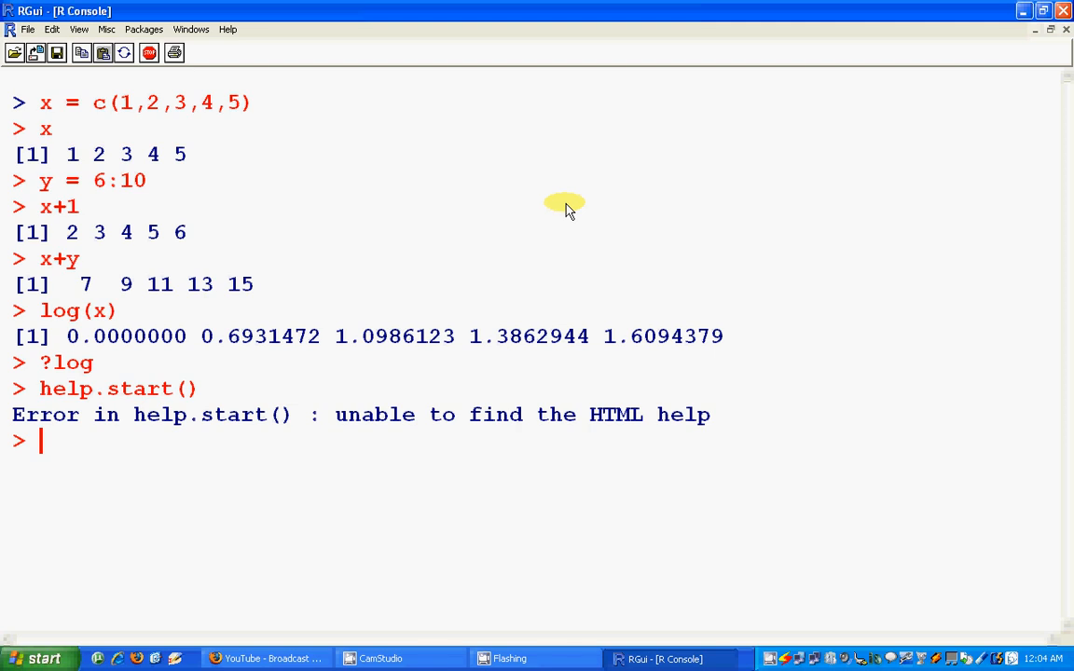
{"action": "type", "text": "?mean"}
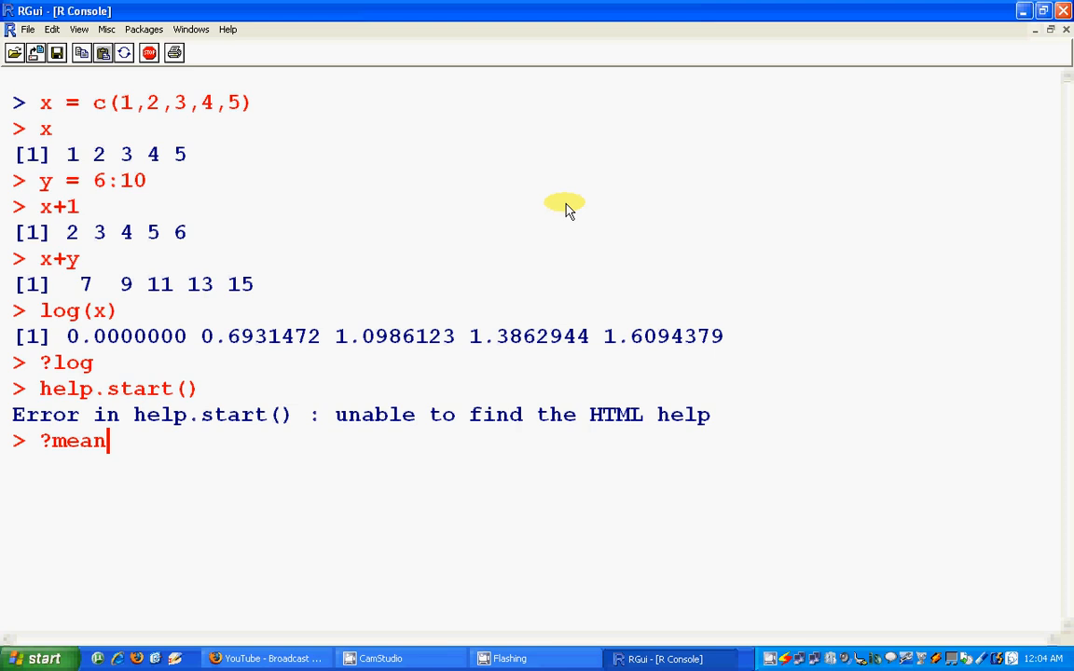
Look up the mean documentation with ?mean and again with help(mean).
{"action": "key", "text": "enter"}
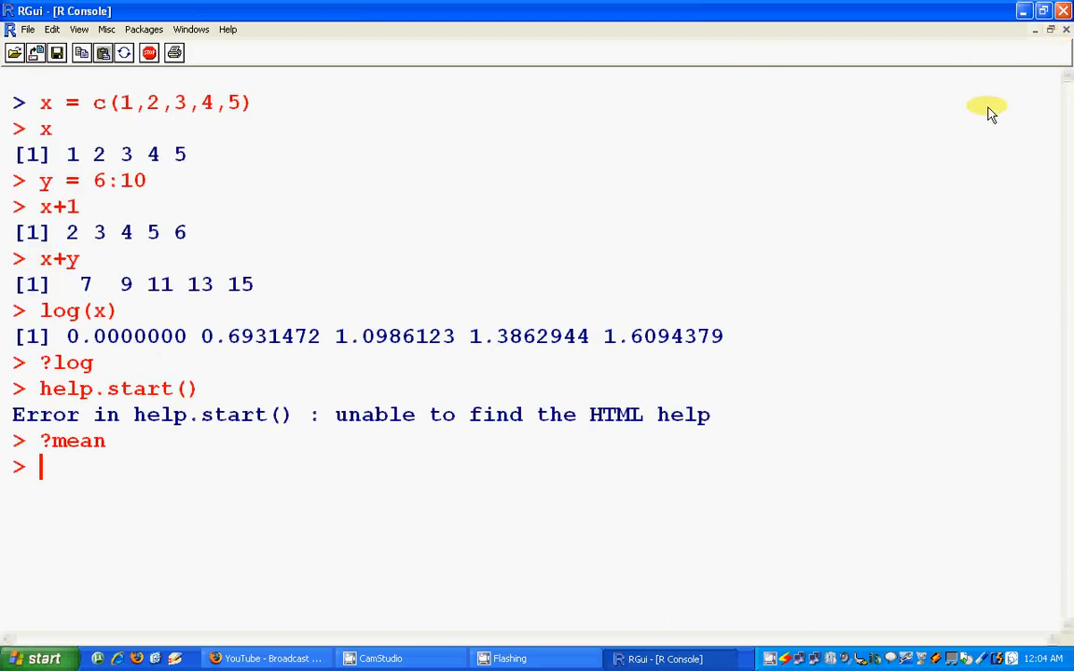
{"action": "type", "text": "help()"}
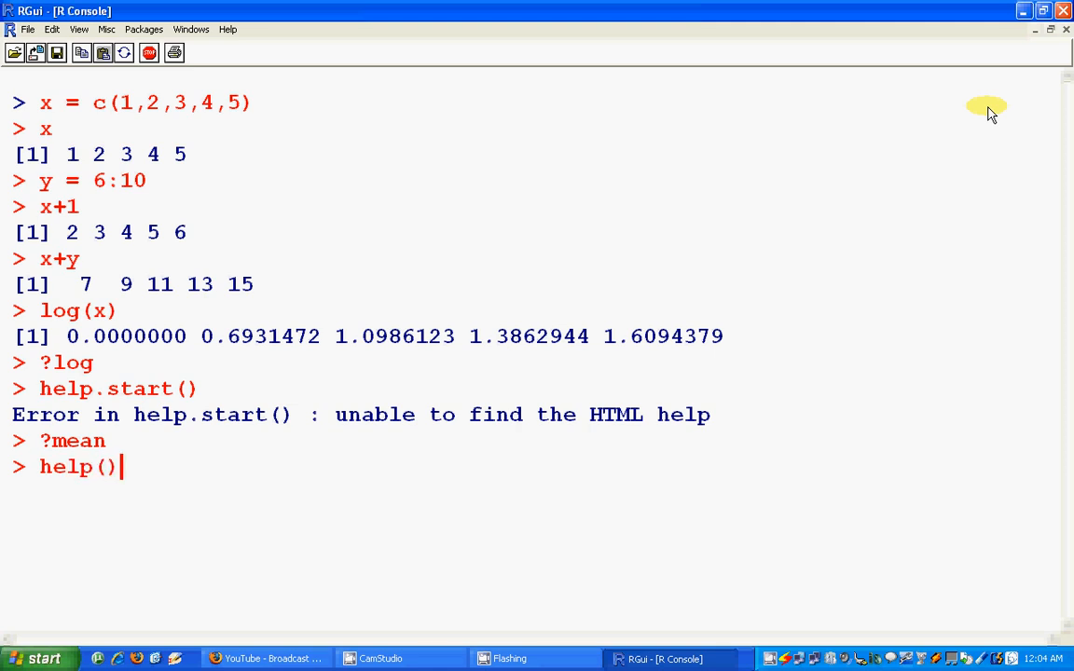
{"action": "type", "text": "mean"}
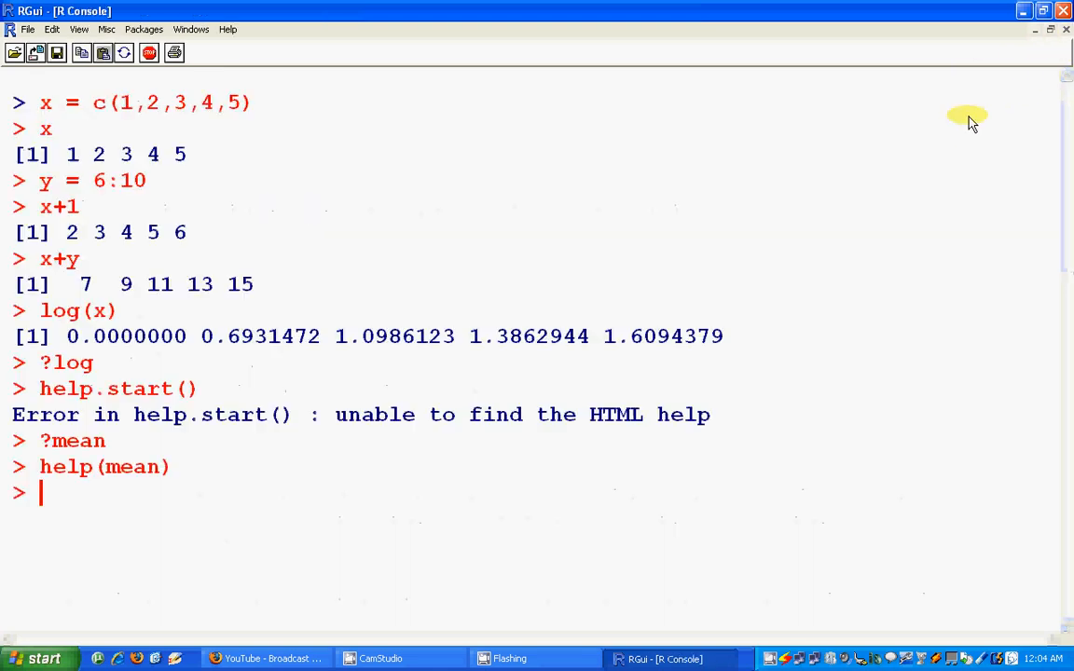
{"action": "mouse_move", "coordinate": [902, 147]}
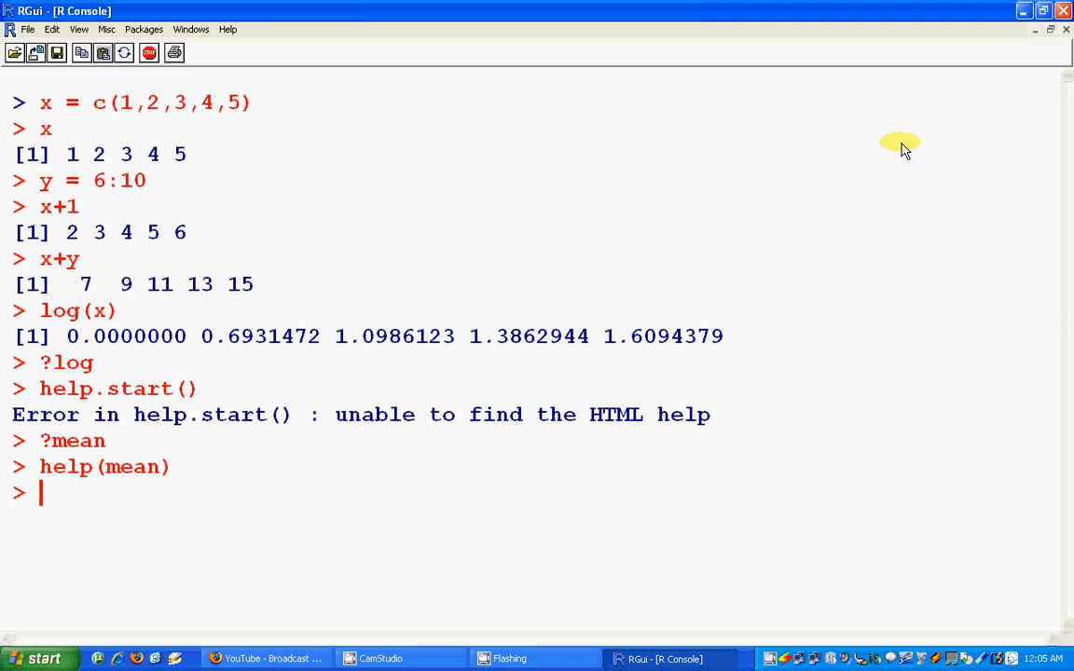
Run help.search("mean") and browse the matching topics such as mean(base) and weighted.mean.
{"action": "type", "text": "help"}
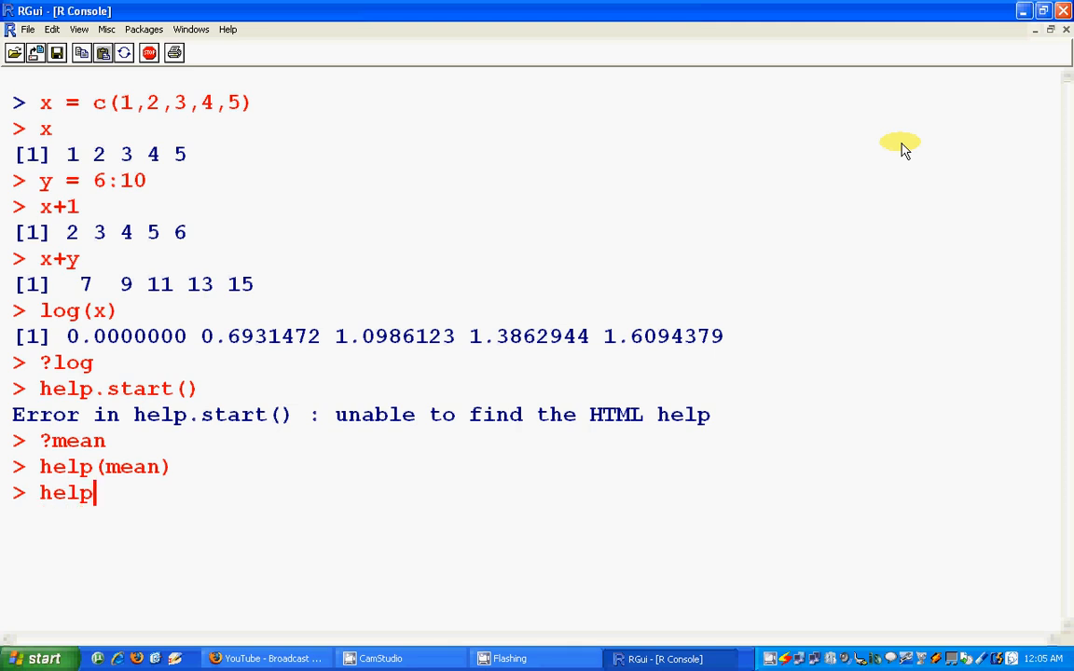
{"action": "type", "text": ".searc"}
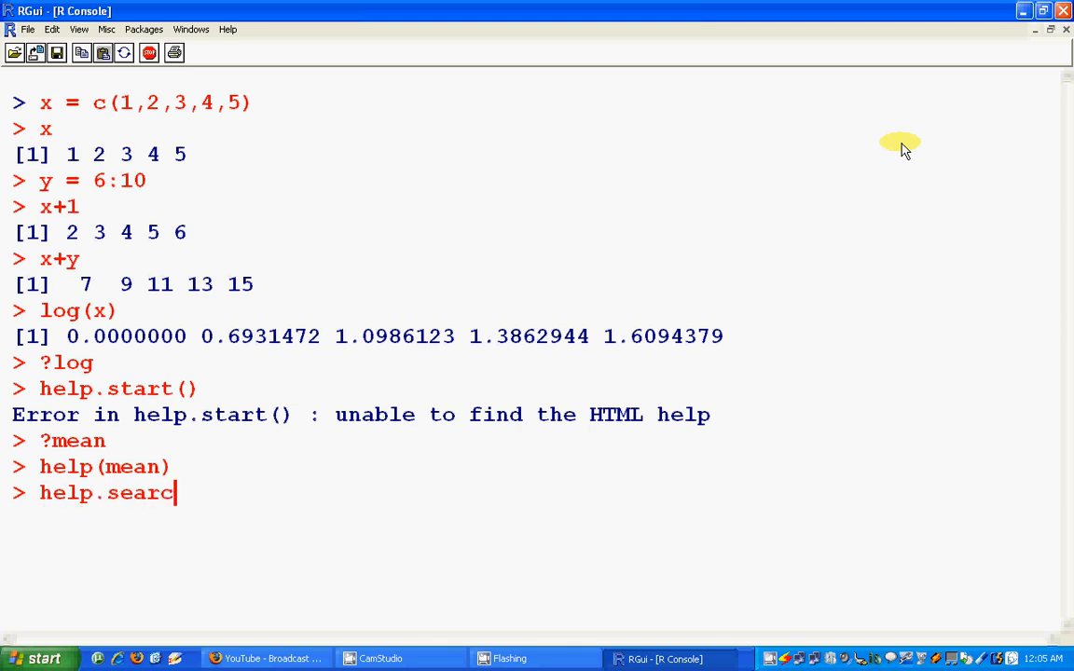
{"action": "type", "text": "h()"}
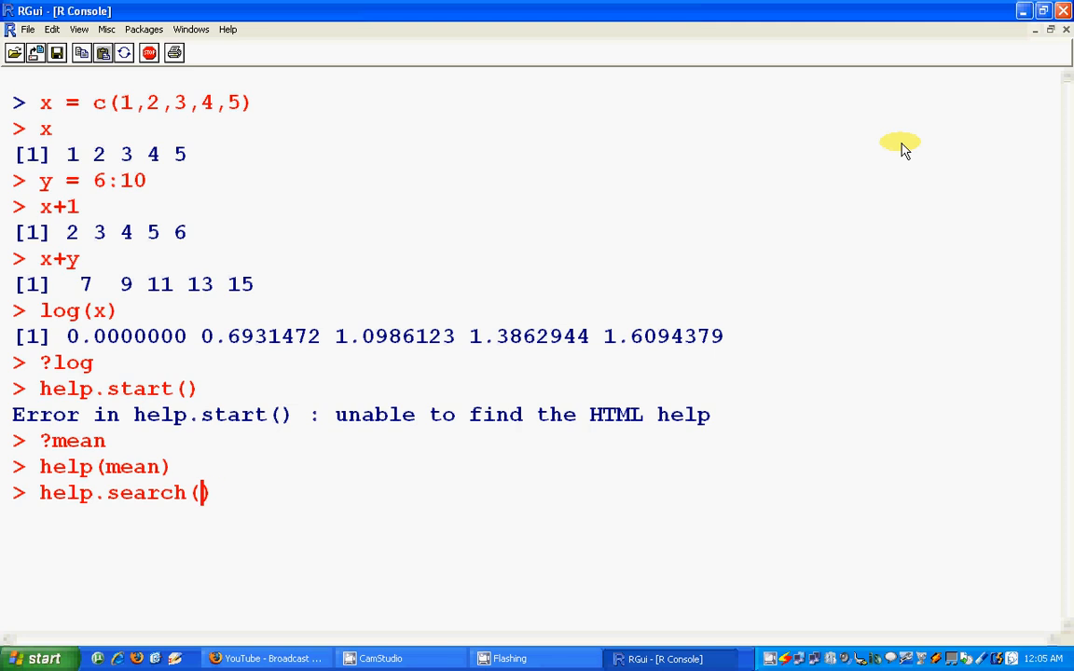
{"action": "type", "text": "\"me"}
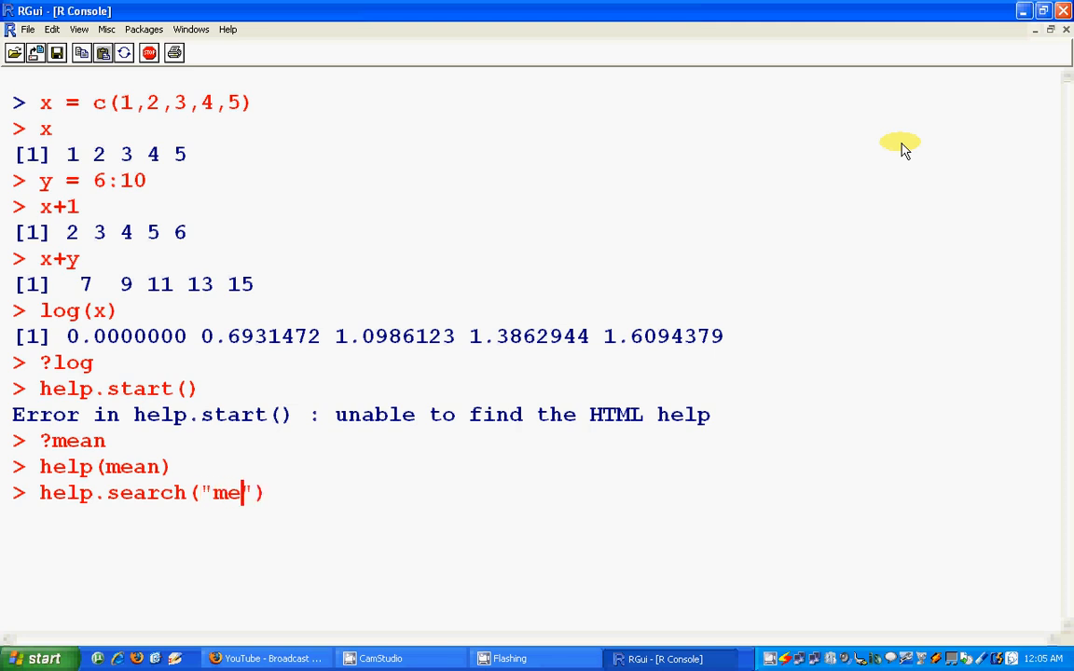
{"action": "type", "text": "an"}
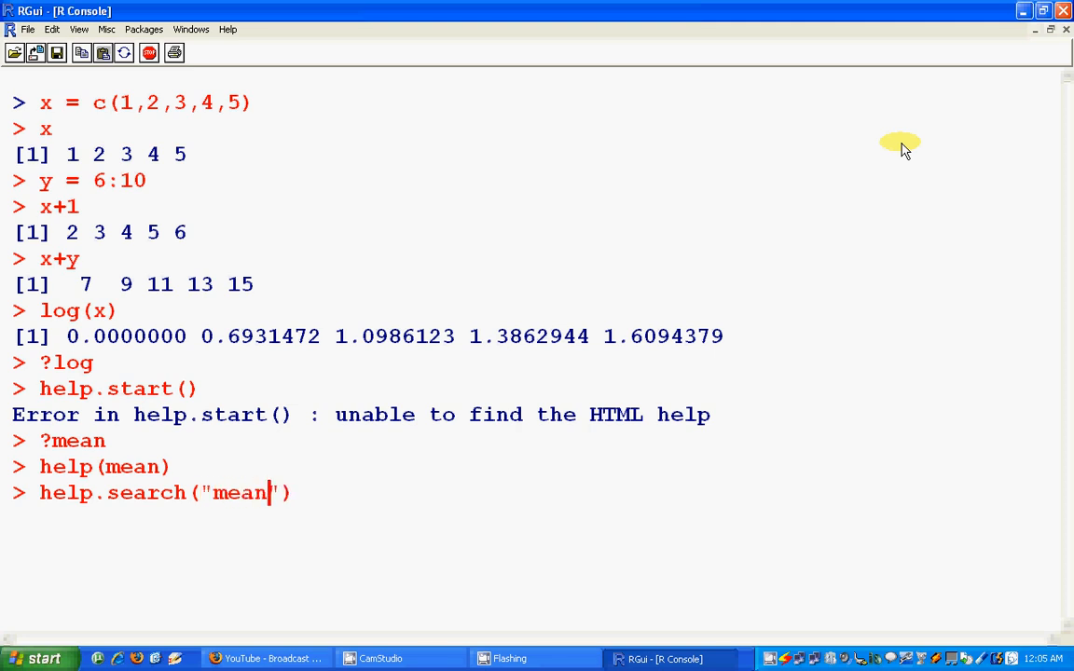
{"action": "key", "text": "Return"}
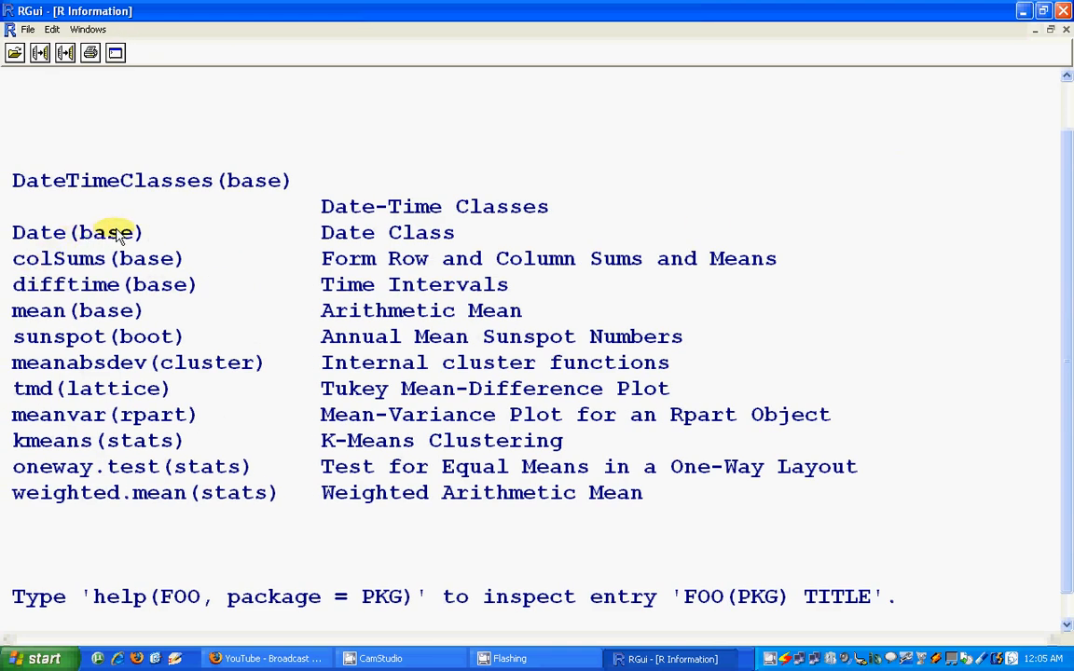
{"action": "mouse_move", "coordinate": [102, 246]}
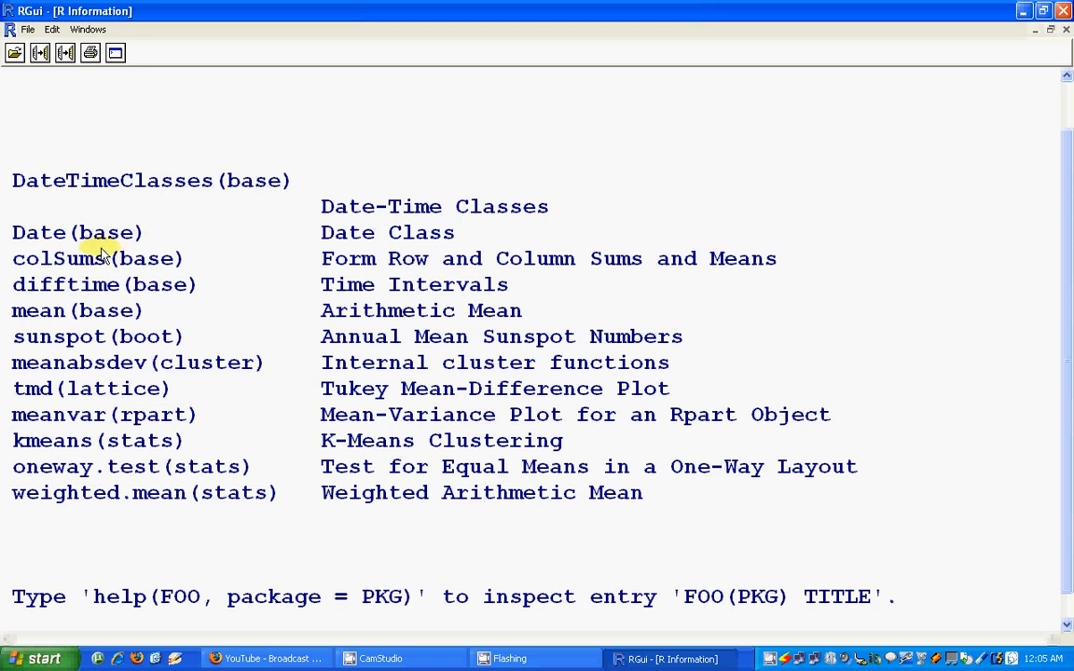
{"action": "mouse_move", "coordinate": [33, 287]}
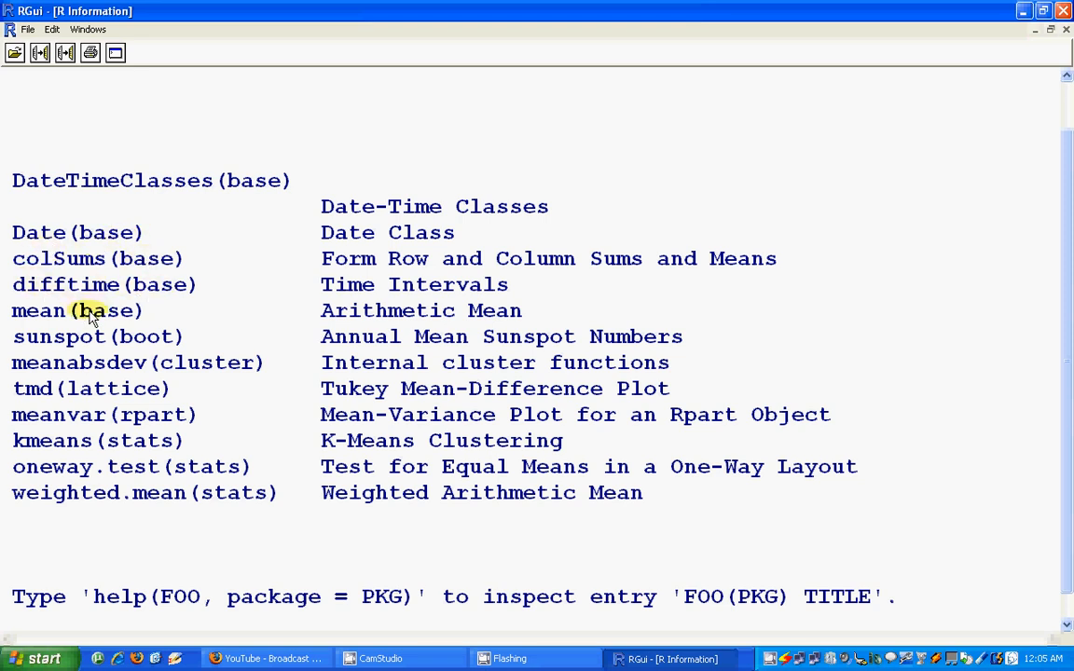
{"action": "double_click", "coordinate": [74, 310]}
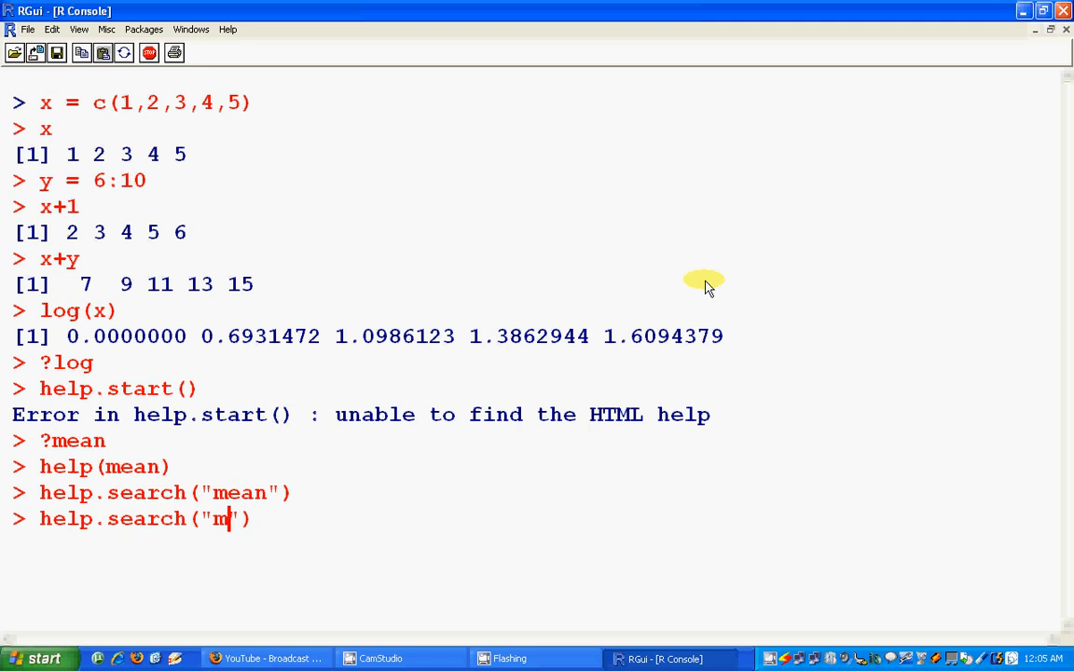
Edit the recalled search into help.search("median"), run it, then reprint x.
{"action": "type", "text": "e"}
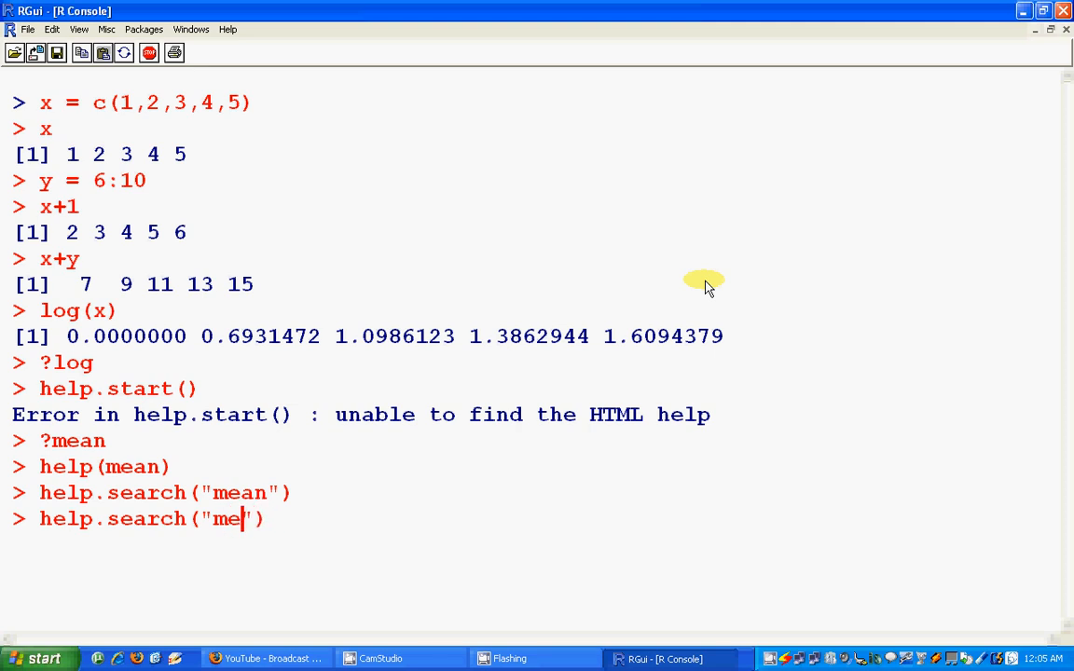
{"action": "type", "text": "dian"}
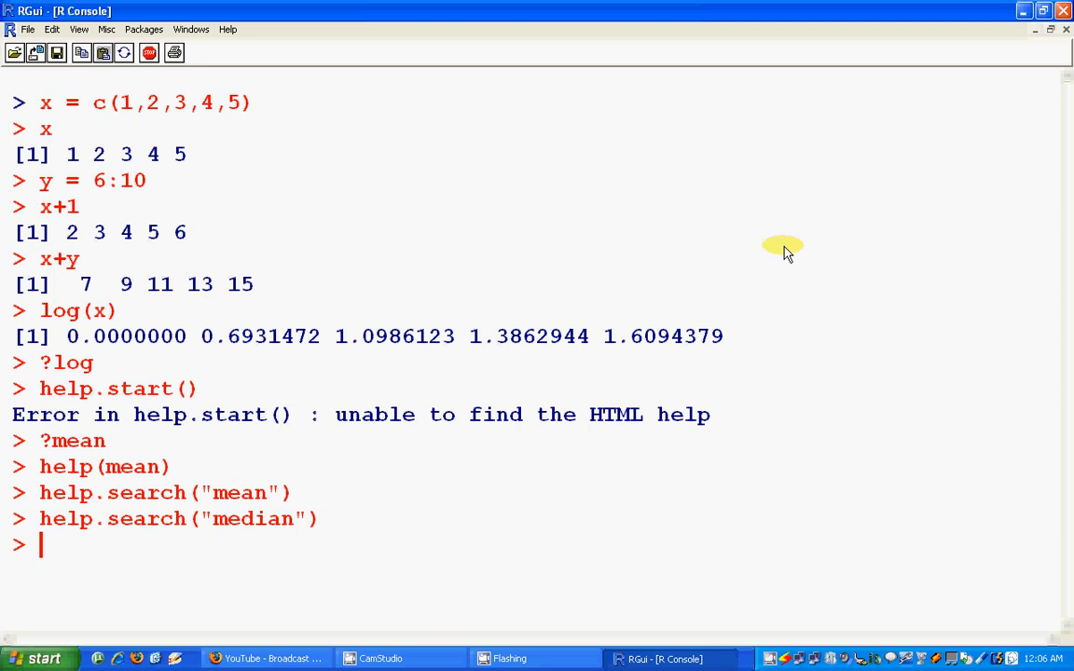
{"action": "type", "text": "x"}
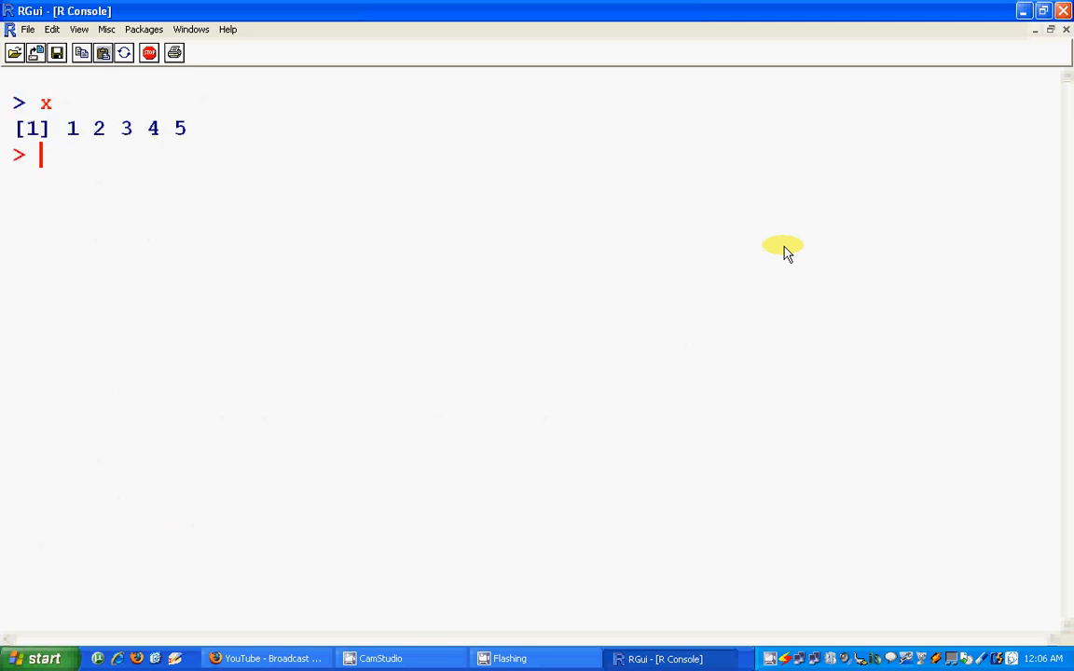
Print y, then index x with x[2], x[3] and x[1:3].
{"action": "type", "text": "y"}
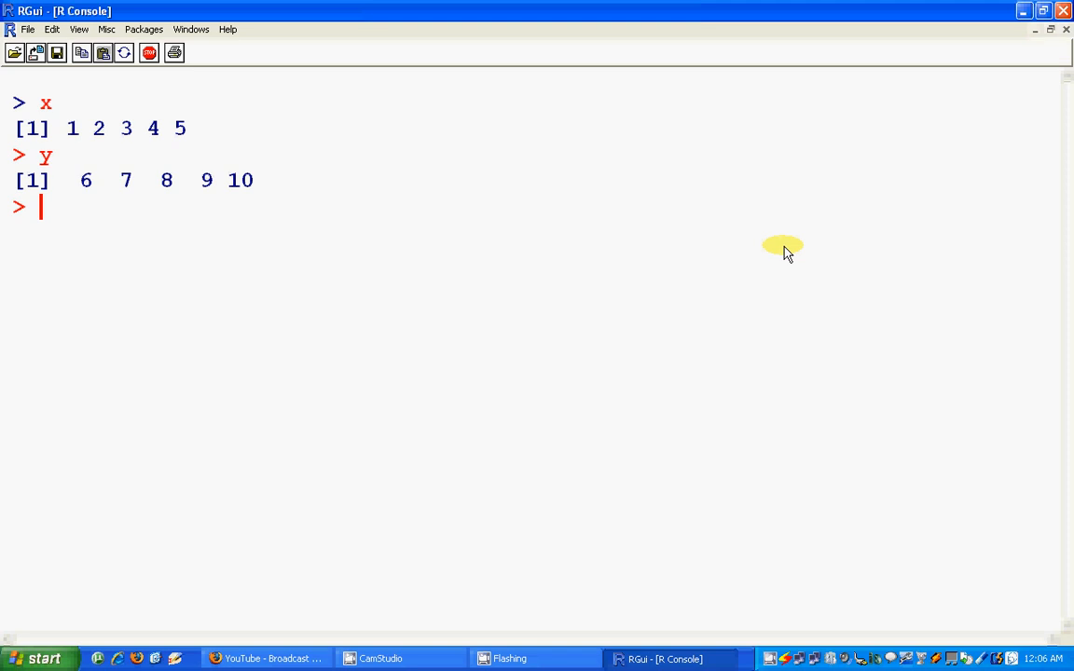
{"action": "type", "text": "x"}
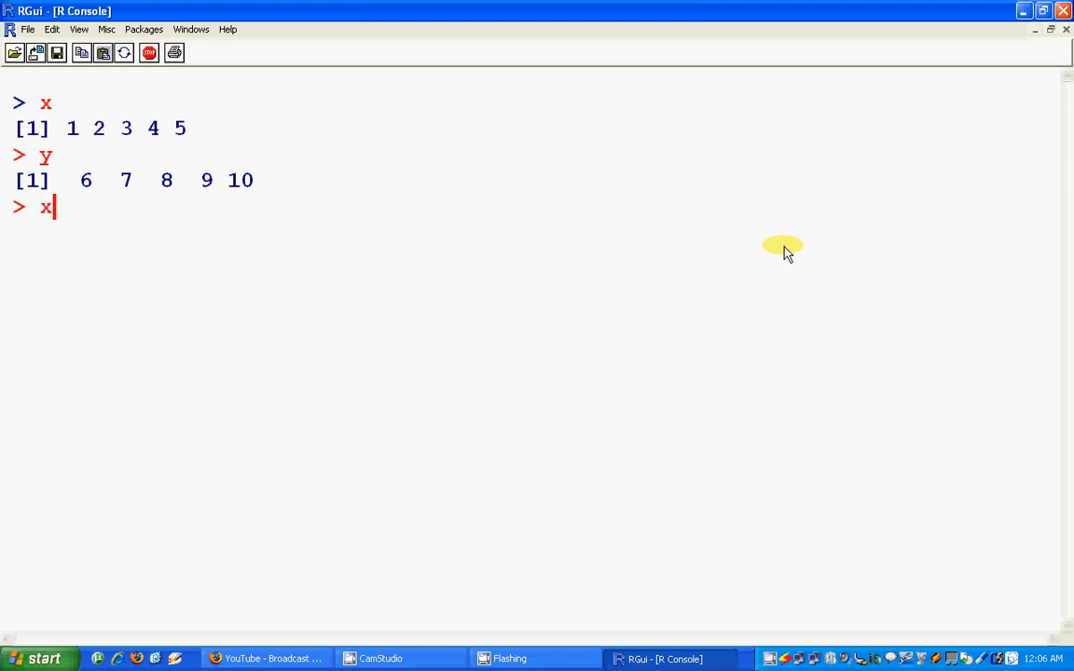
{"action": "type", "text": "[2"}
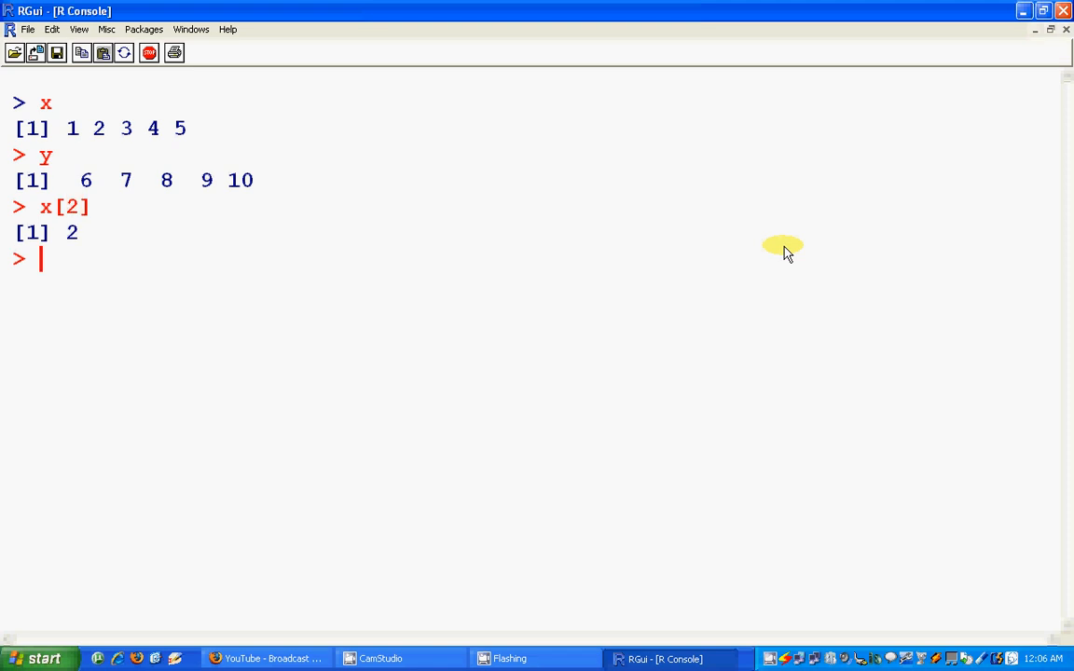
{"action": "type", "text": "x[1:3"}
{"action": "type", "text": "x[3"}
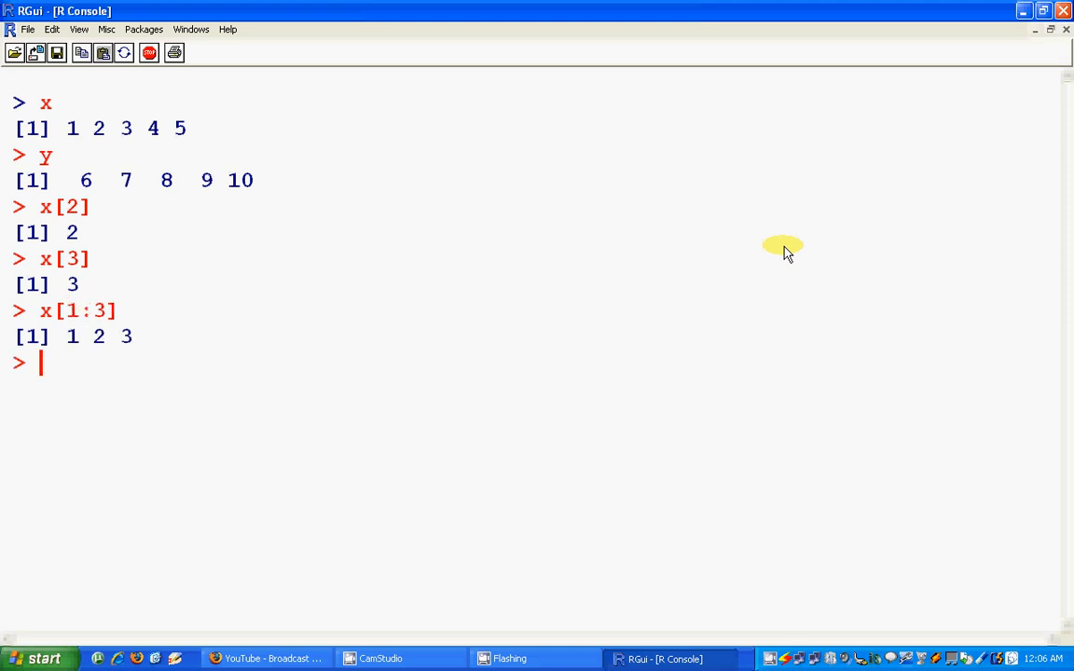
{"action": "type", "text": "x[1:3]"}
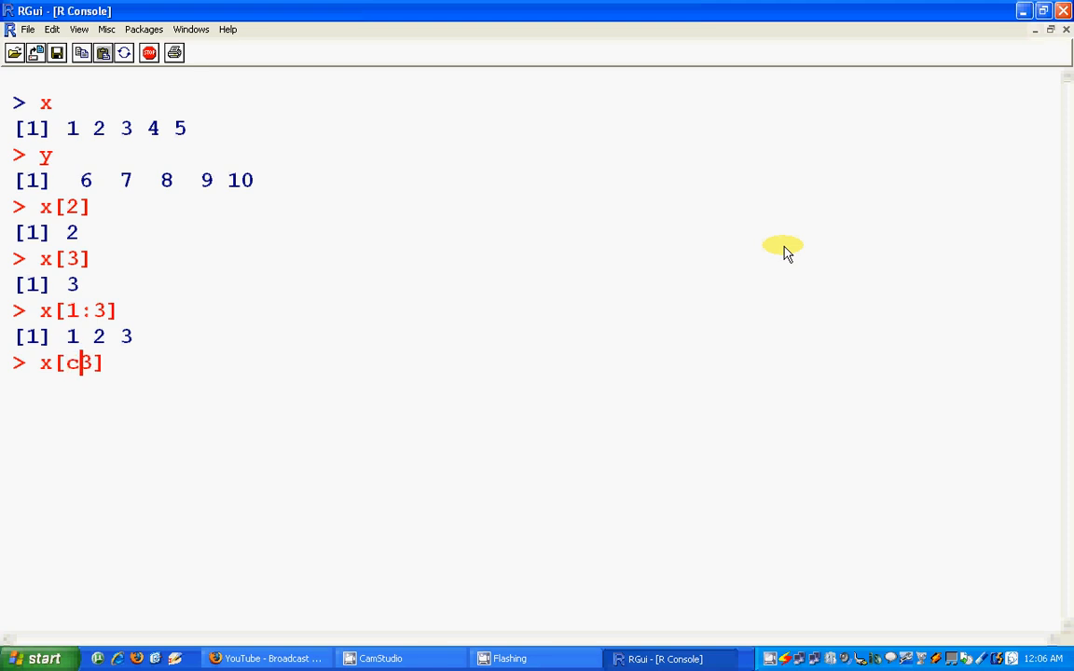
Index x with c(1,2,3) and -c(1,2,3) giving 4 5, then clear the console.
{"action": "type", "text": "(1,"}
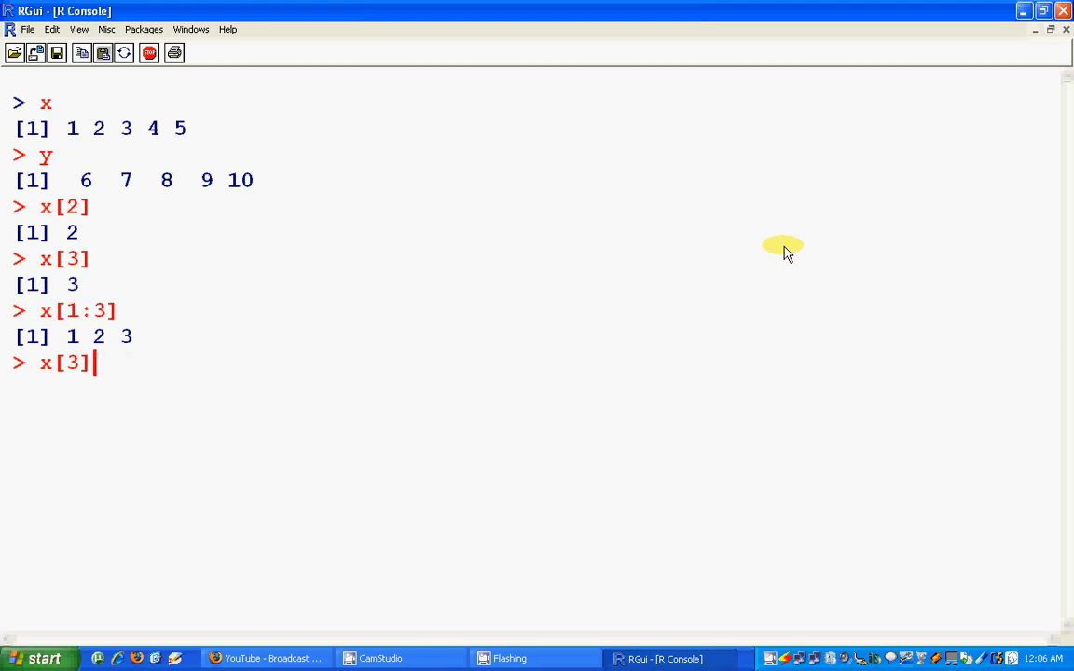
{"action": "key", "text": "BackSpace"}
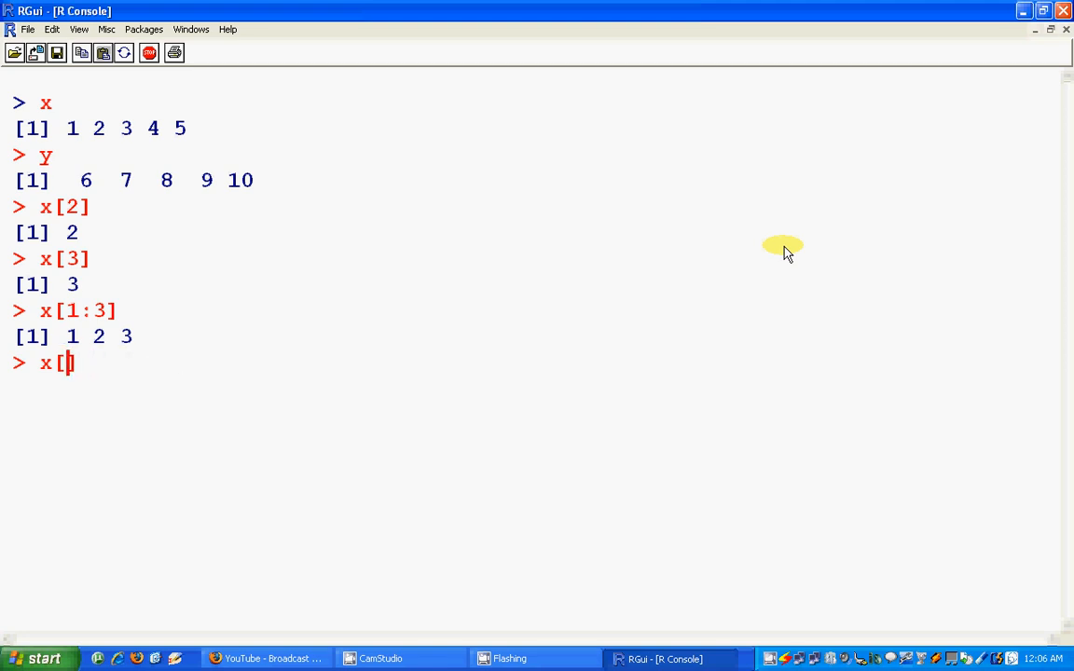
{"action": "type", "text": "c"}
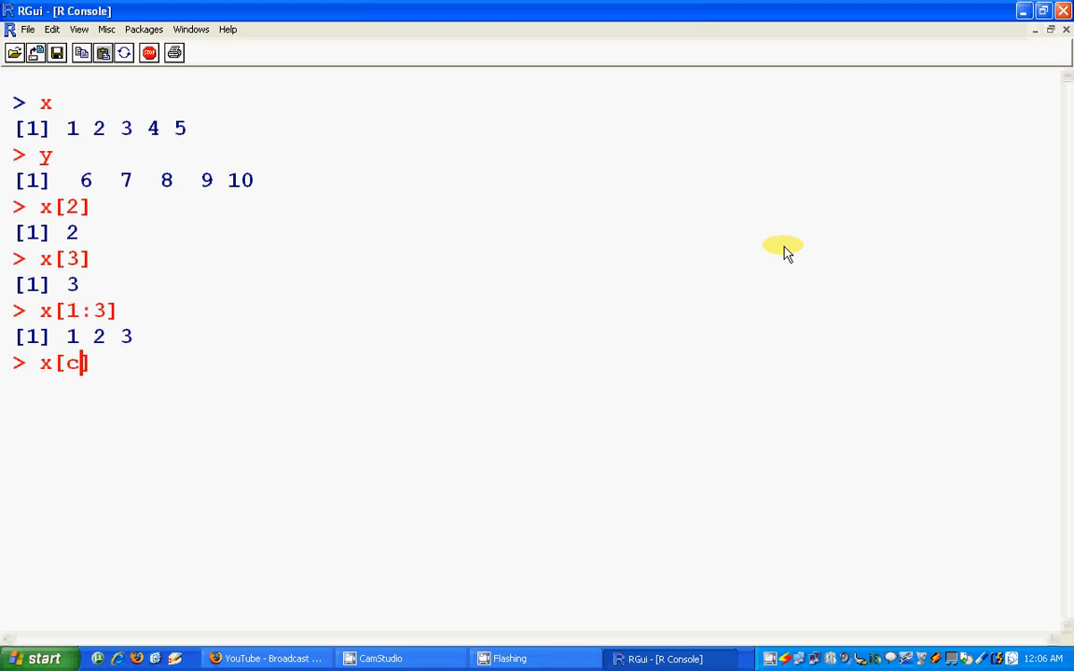
{"action": "type", "text": "(1)"}
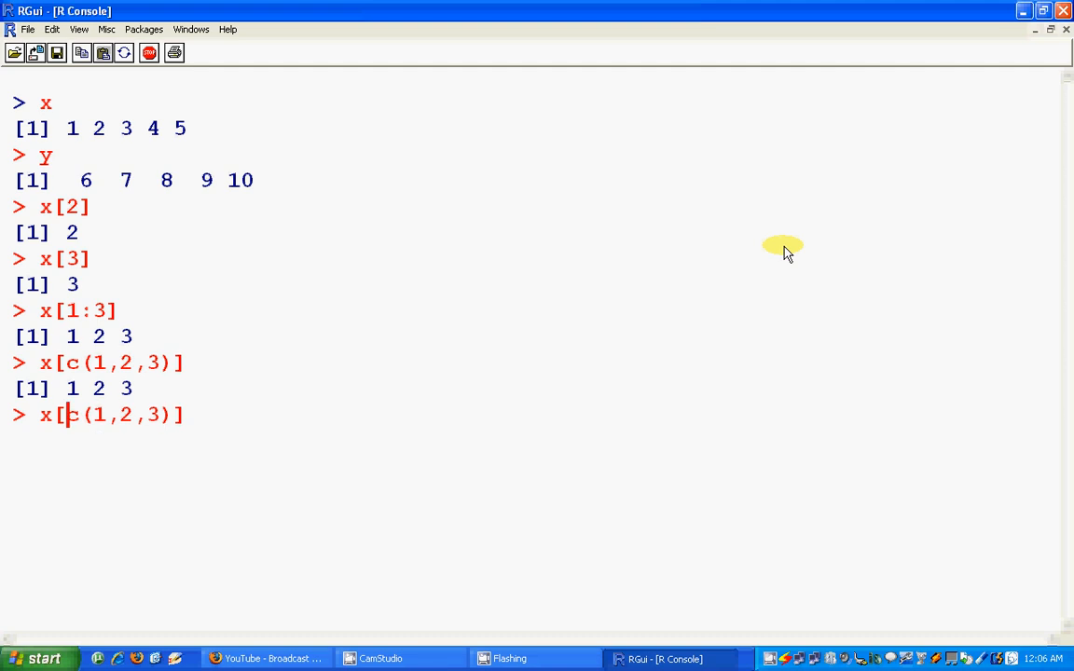
{"action": "type", "text": "-"}
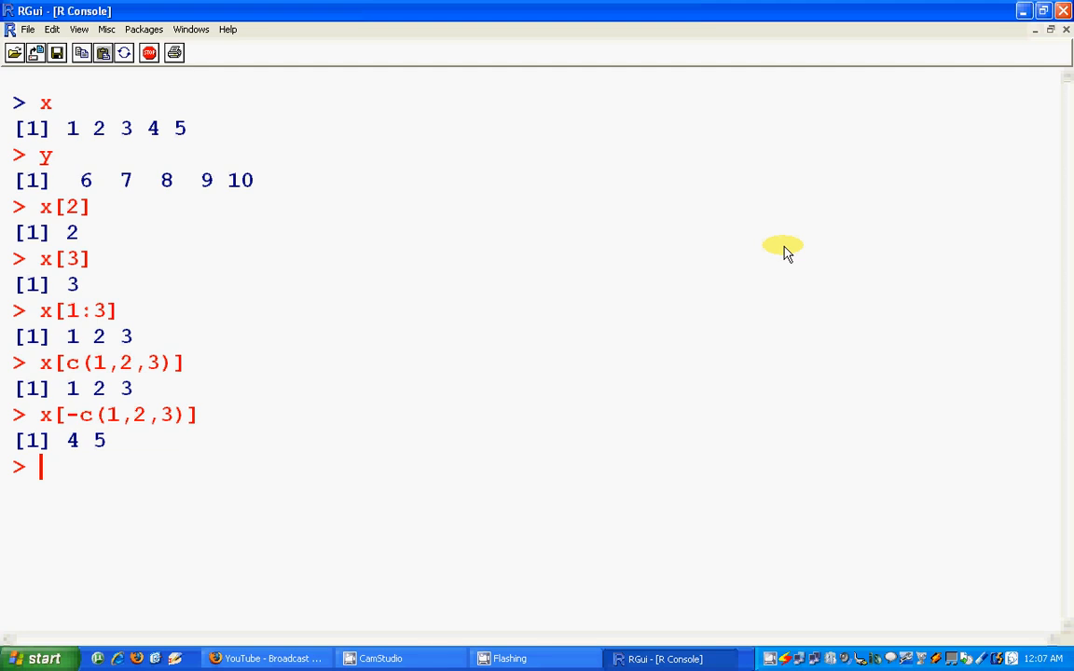
{"action": "key", "text": "Ctrl+l"}
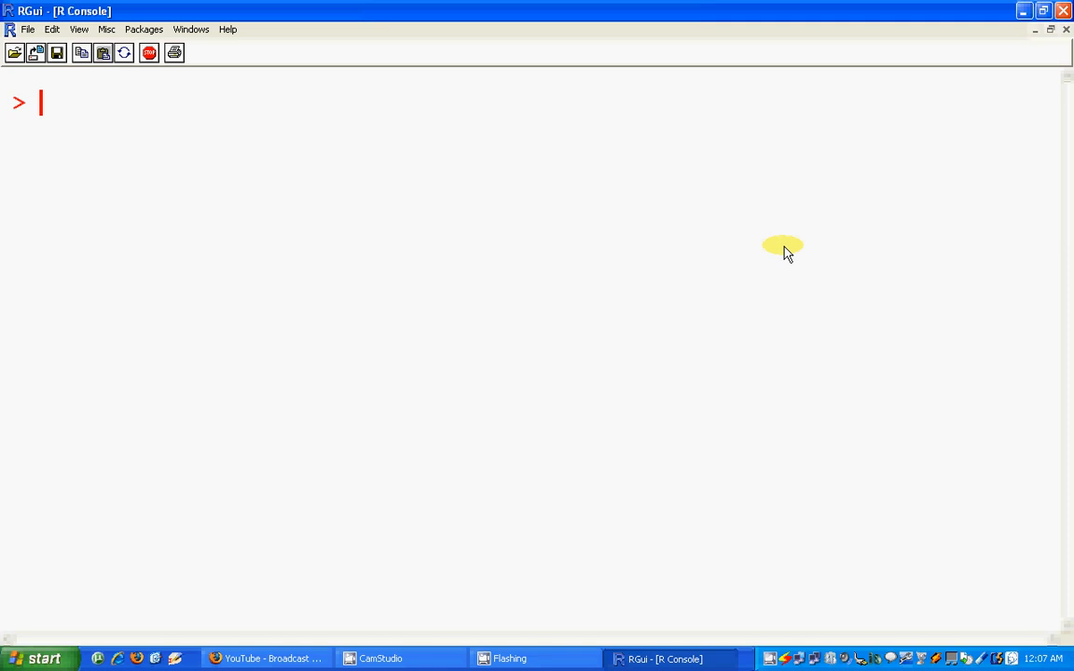
Print x and z (1 to 10), then compute sum(z) giving 55.
{"action": "type", "text": "x"}
{"action": "type", "text": "y"}
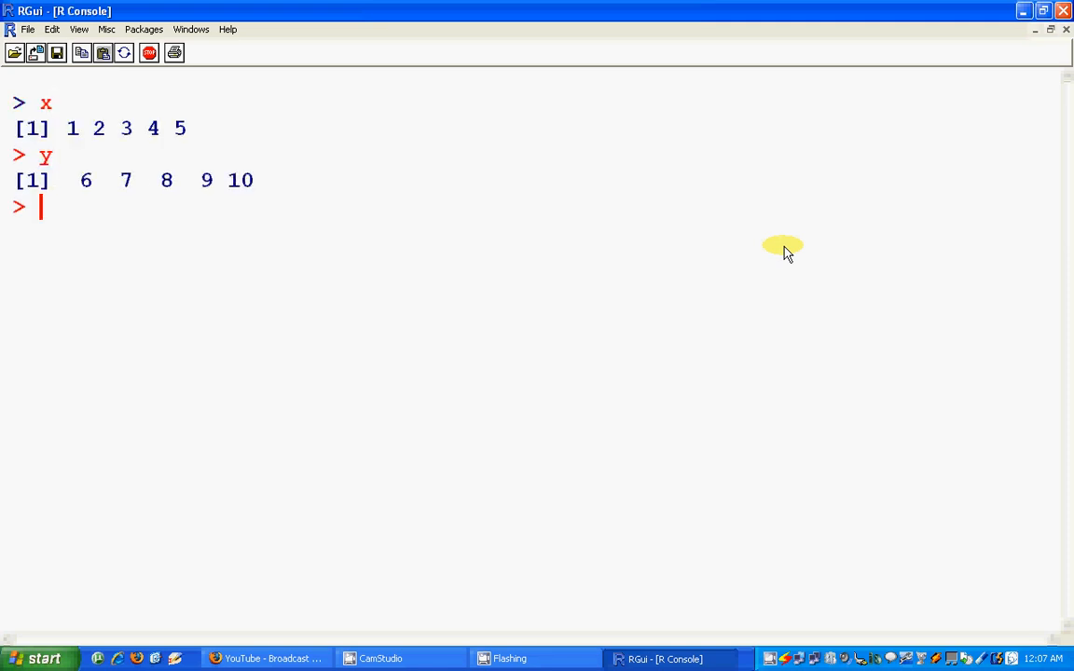
{"action": "type", "text": "z"}
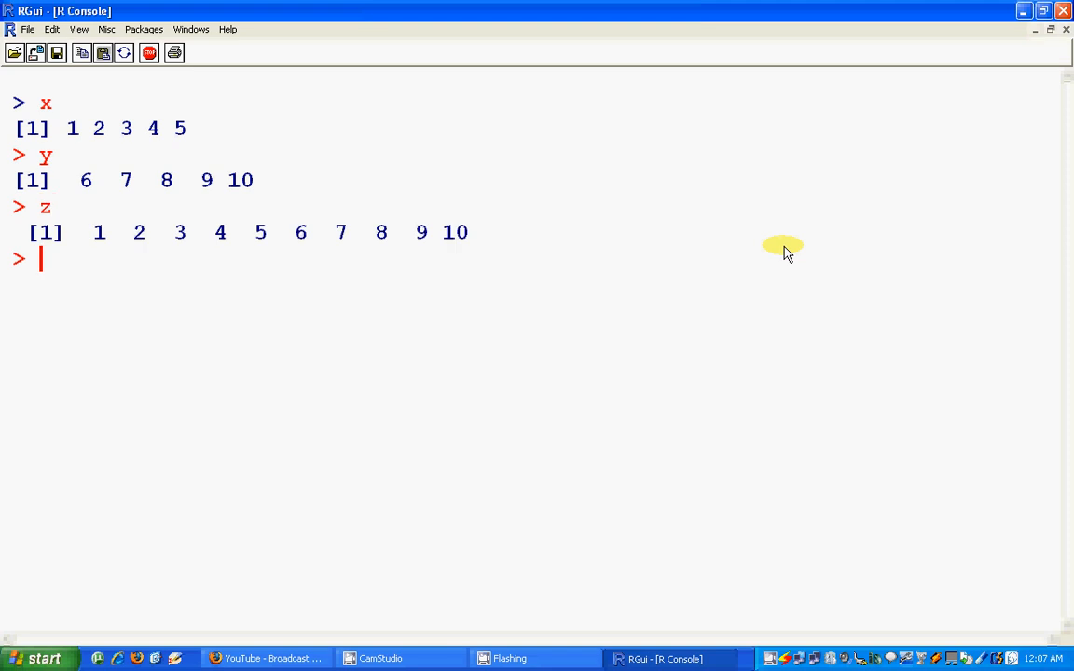
{"action": "type", "text": "sum(z"}
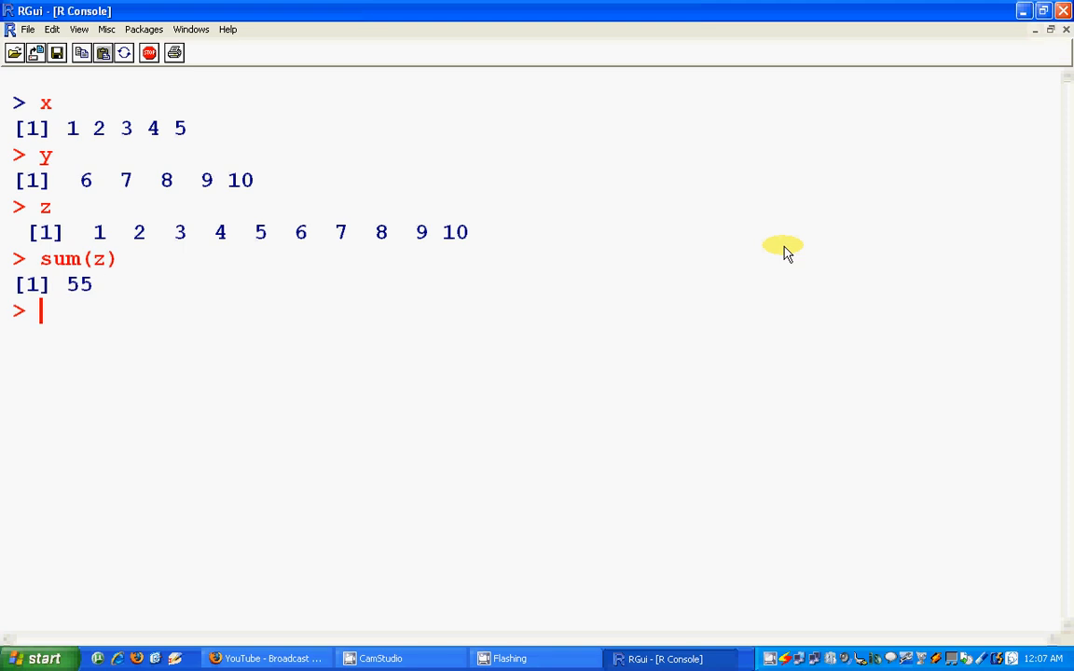
{"action": "type", "text": "s(z)"}
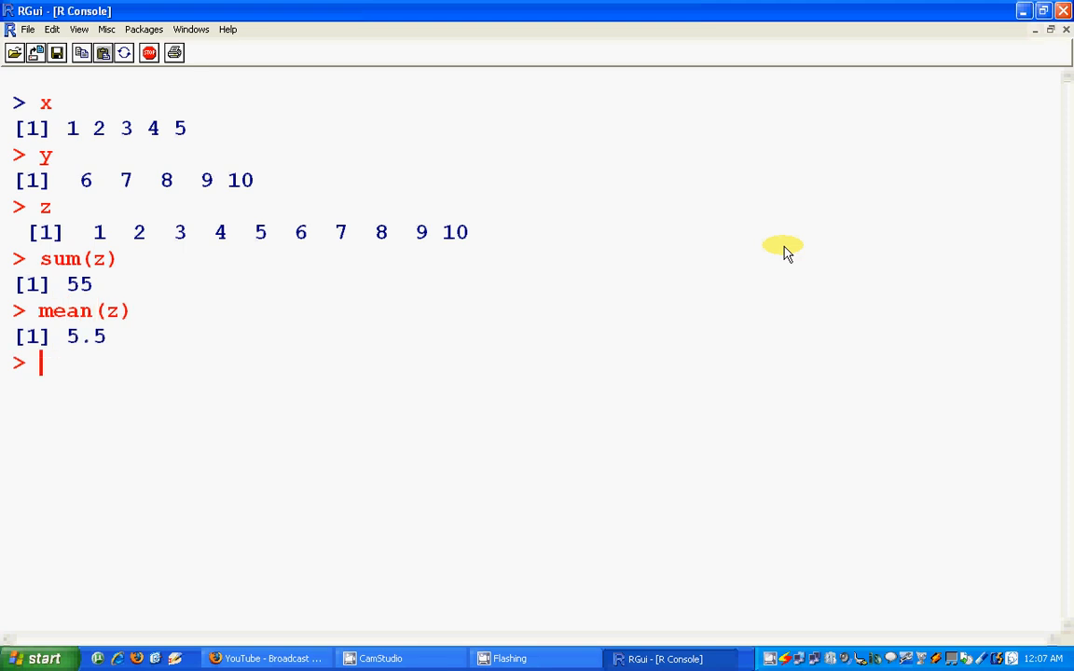
Compute mean and median 5.5, var 9.166667, sd 3.027650 and min 1 of z.
{"action": "type", "text": "me(z)"}
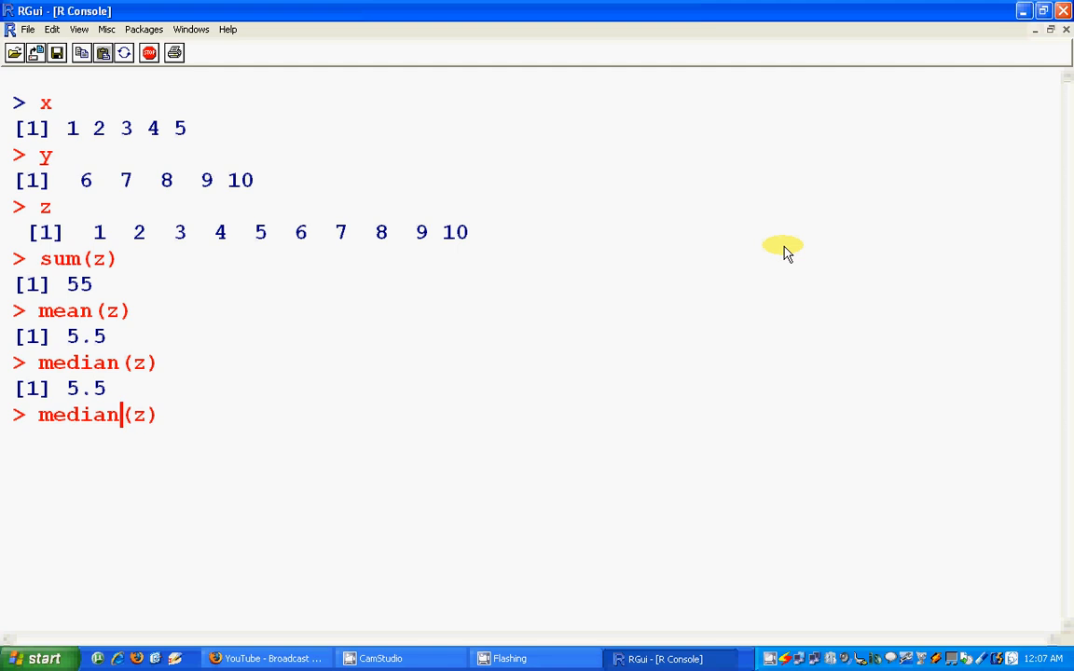
{"action": "key", "text": "BackSpace"}
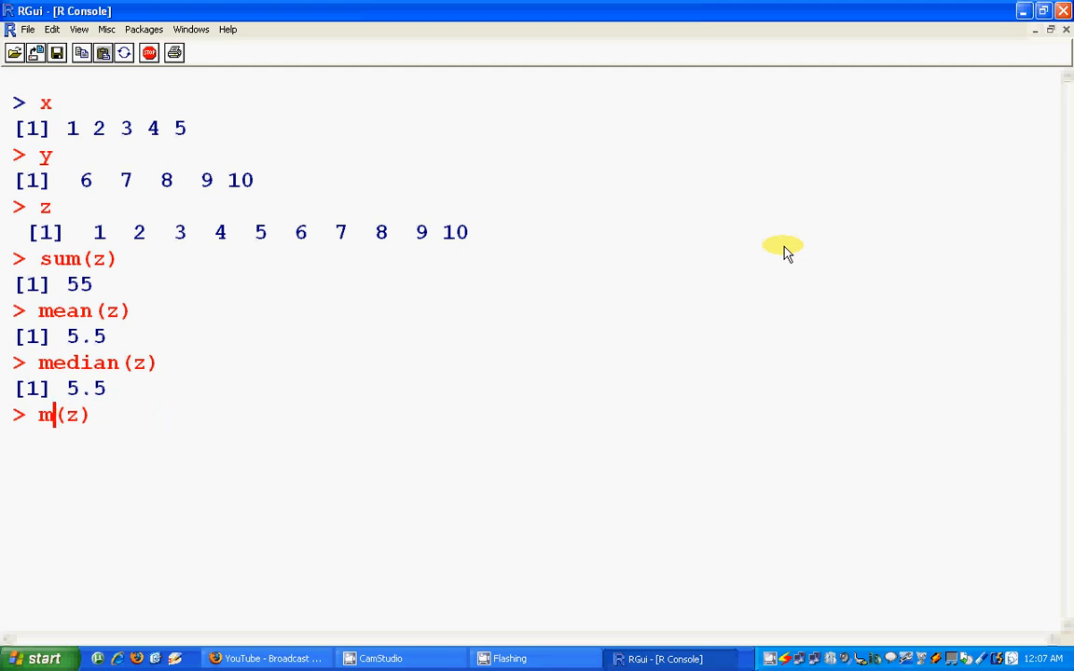
{"action": "key", "text": "Return"}
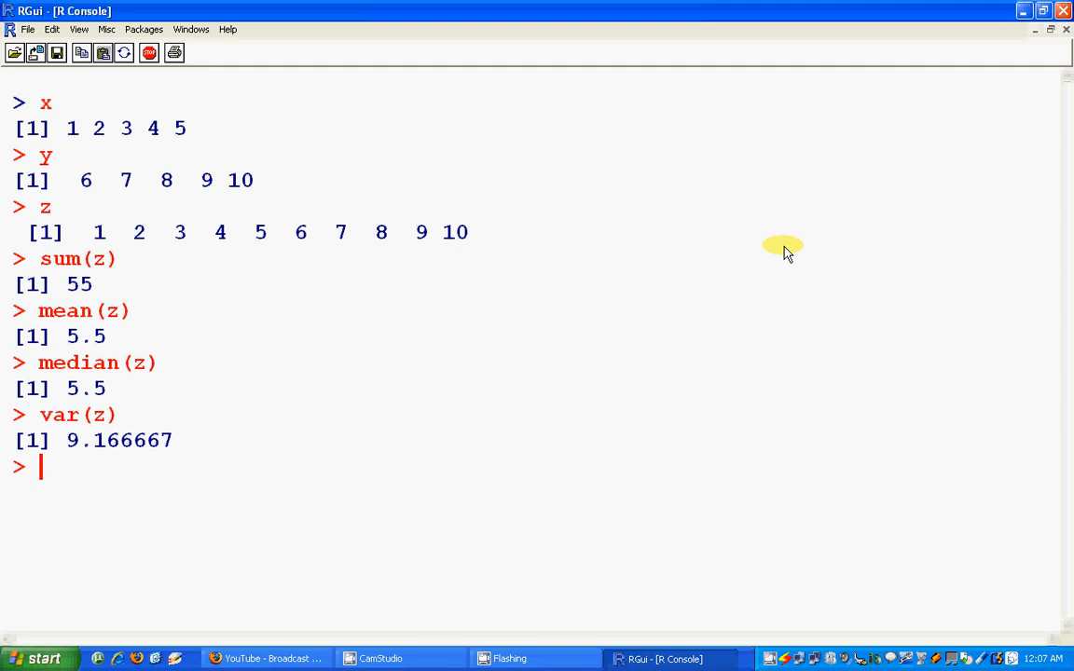
{"action": "type", "text": "v(z)"}
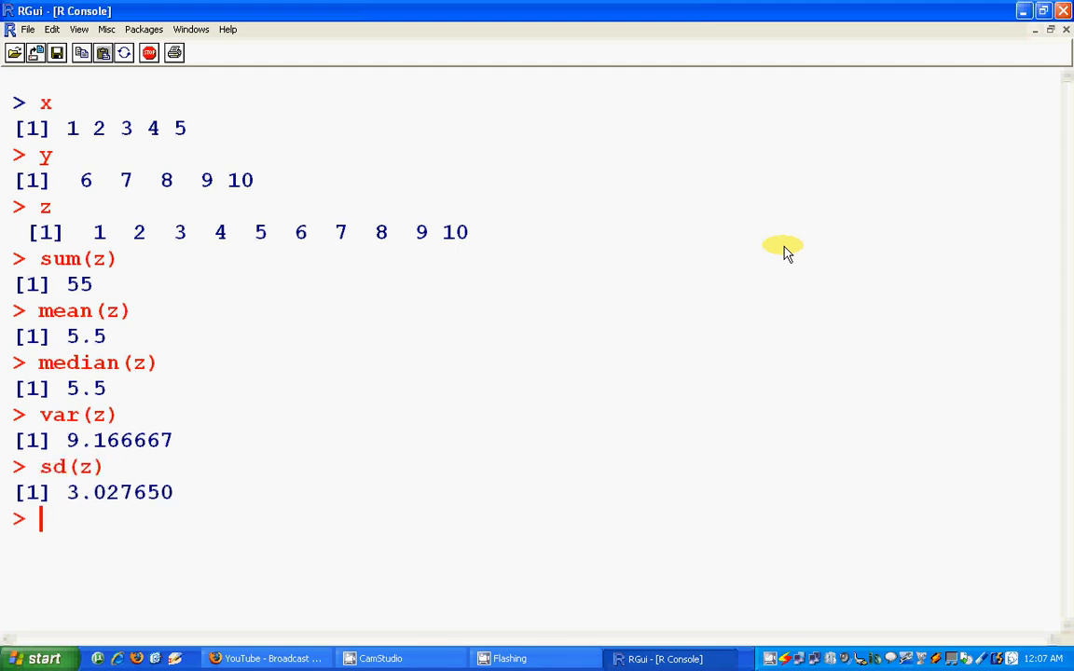
{"action": "type", "text": "(z)"}
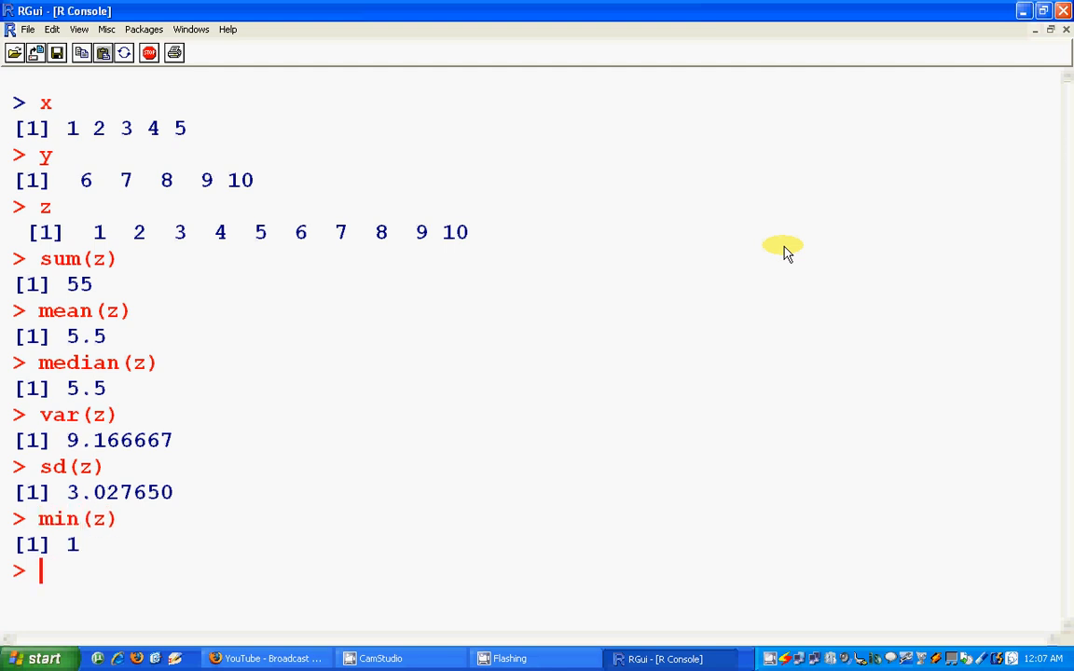
Compute max(z) 10, range 1 10, quantile(z) quartiles and summary(z).
{"action": "type", "text": "max"}
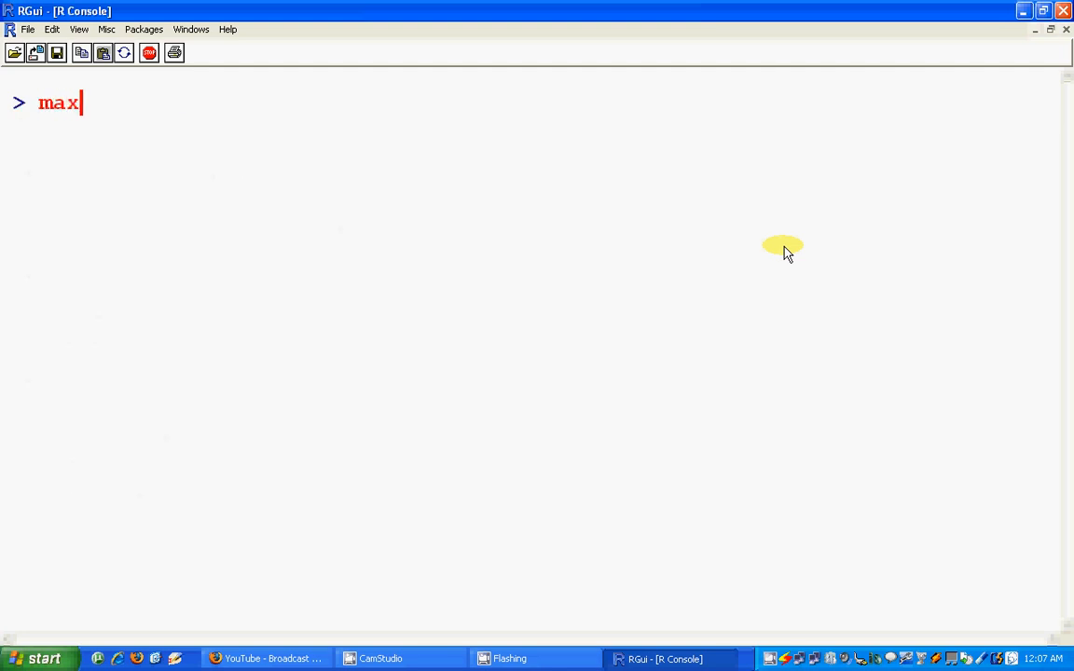
{"action": "type", "text": "(z)"}
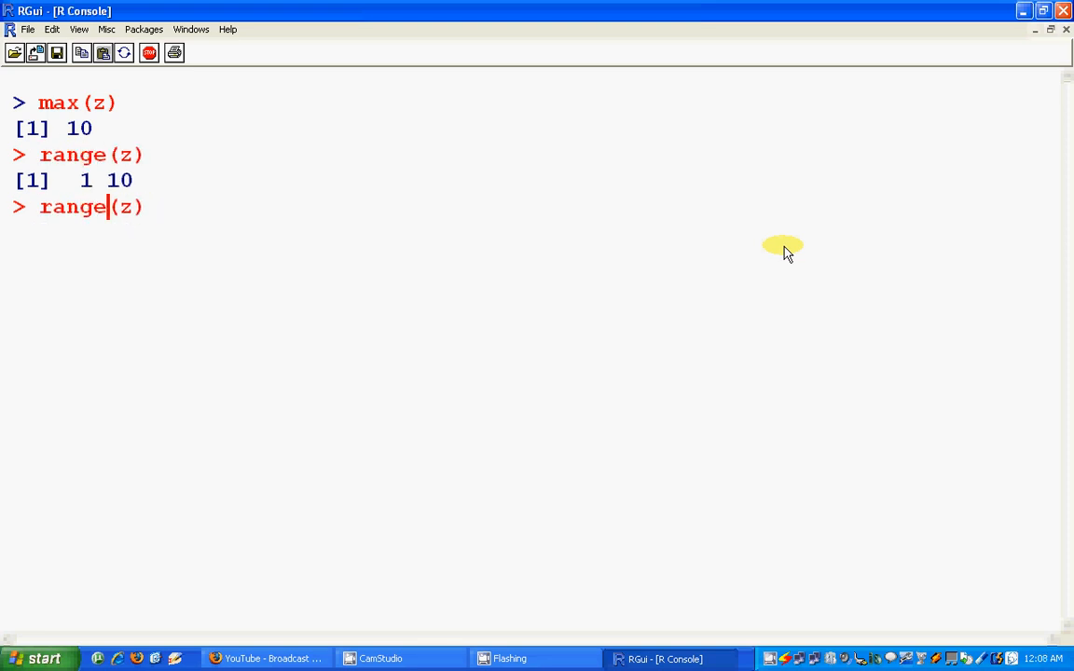
{"action": "key", "text": "BackSpace"}
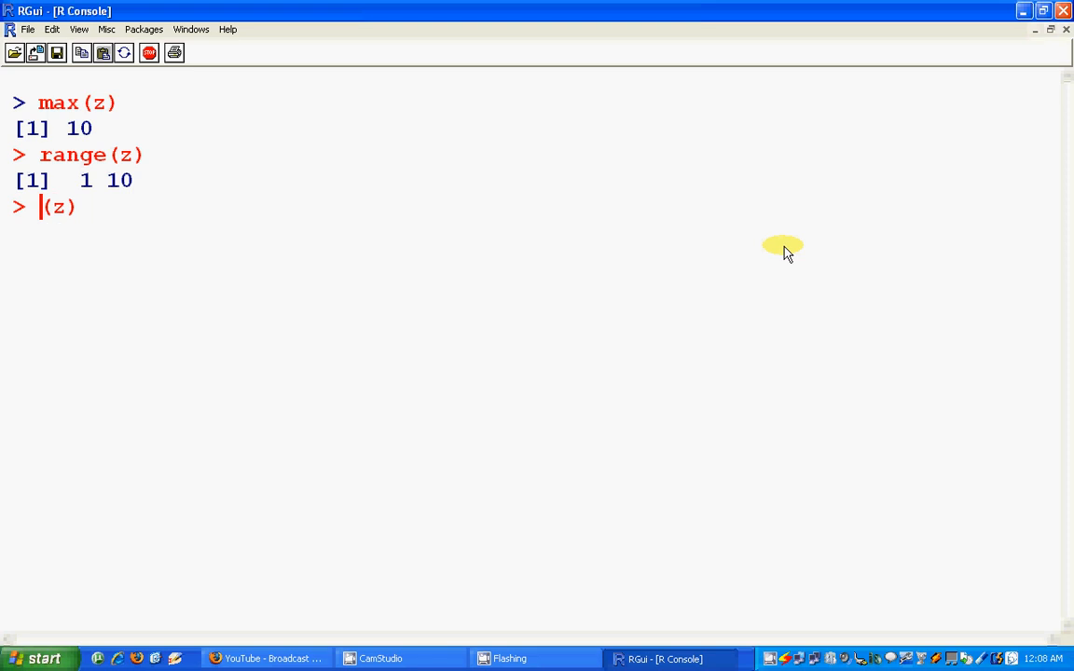
{"action": "type", "text": "quanlite"}
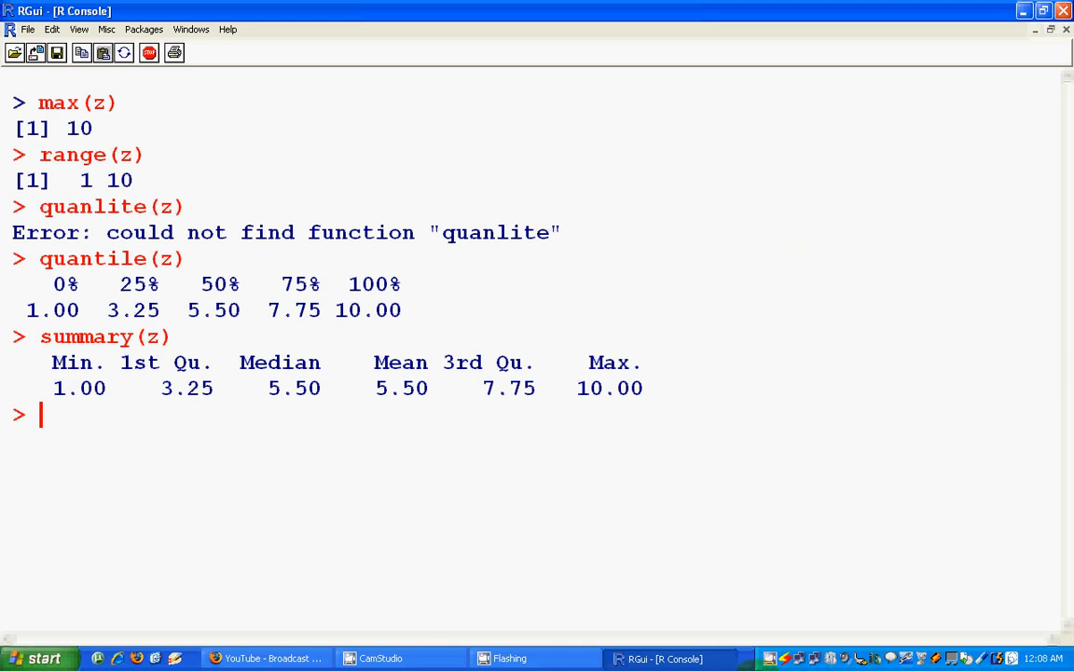
{"action": "left_click", "coordinate": [381, 658]}
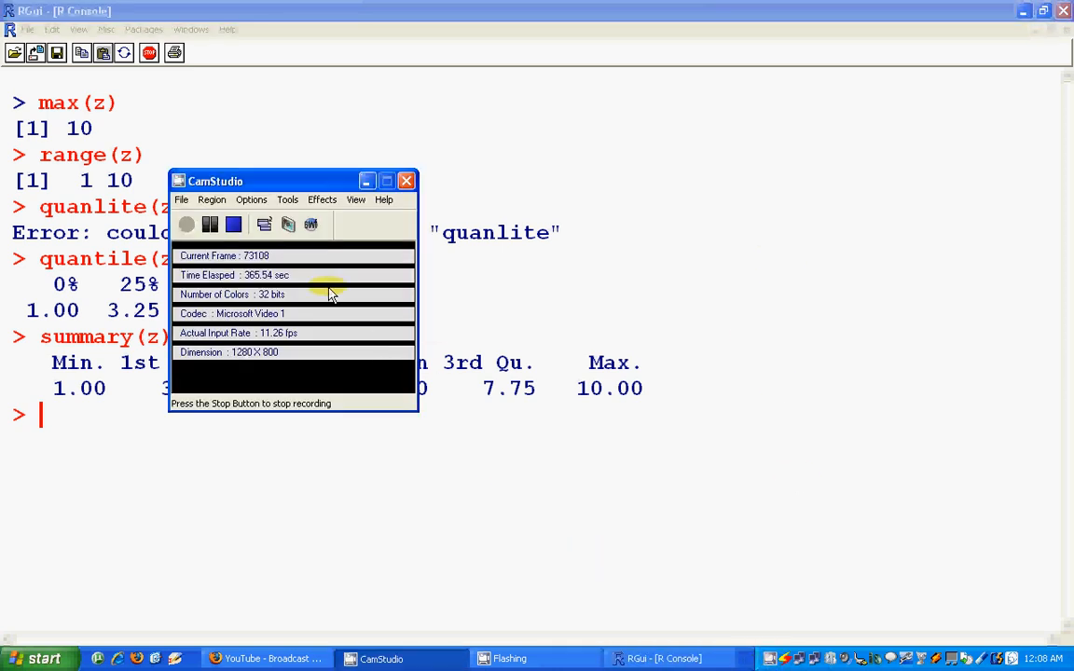